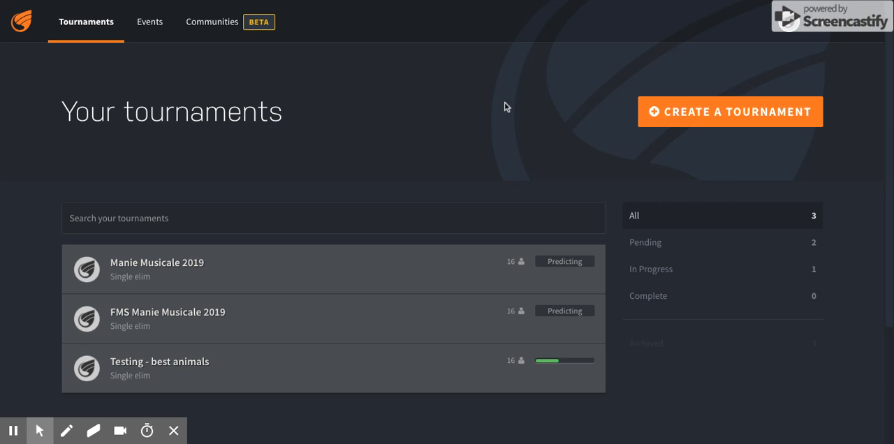
mouse_move(507, 108)
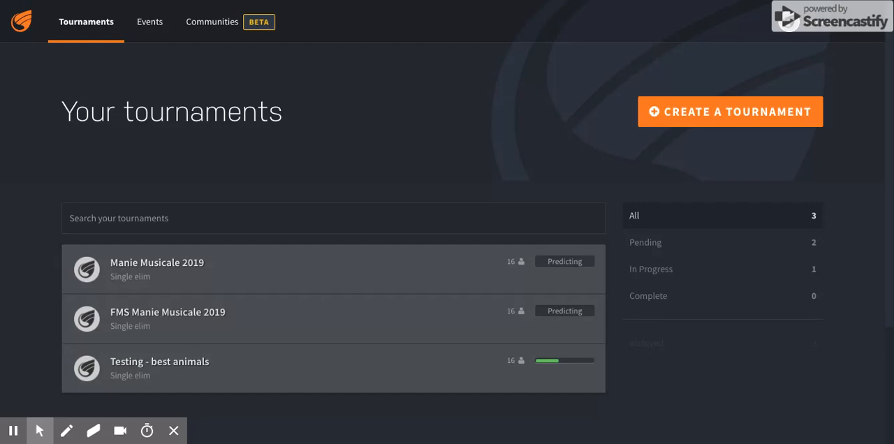
mouse_move(412, 103)
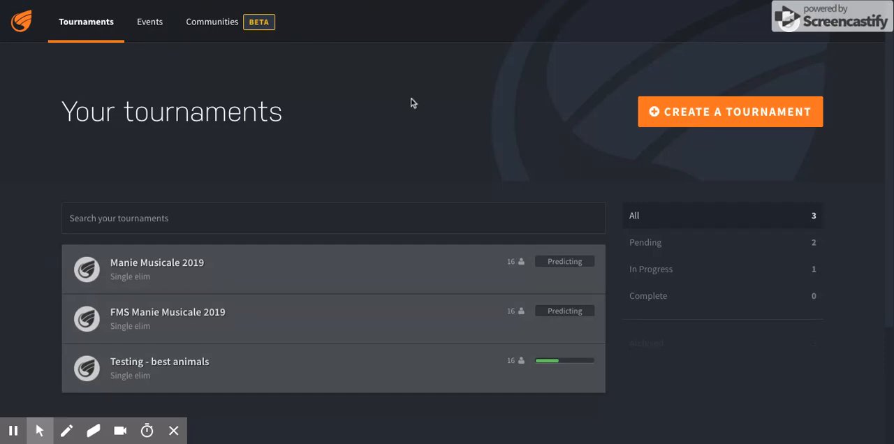
mouse_move(494, 125)
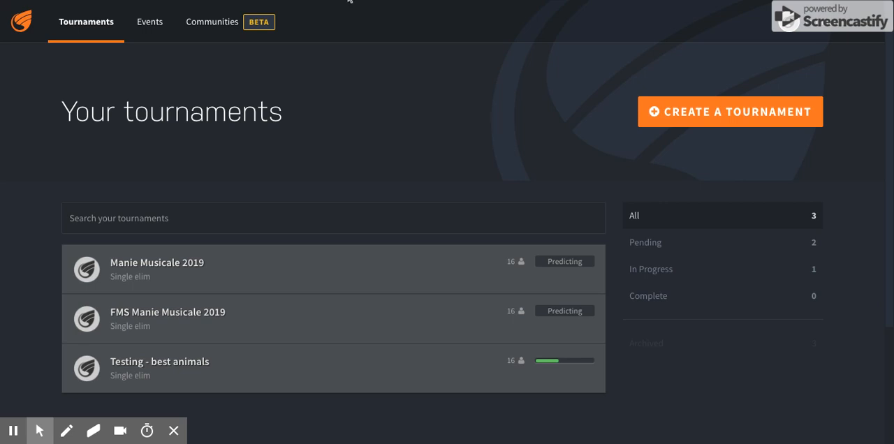
mouse_move(359, 6)
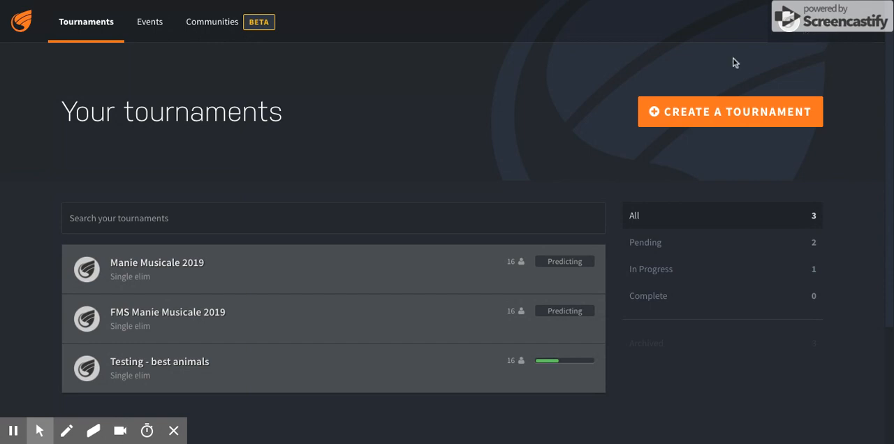
mouse_move(716, 112)
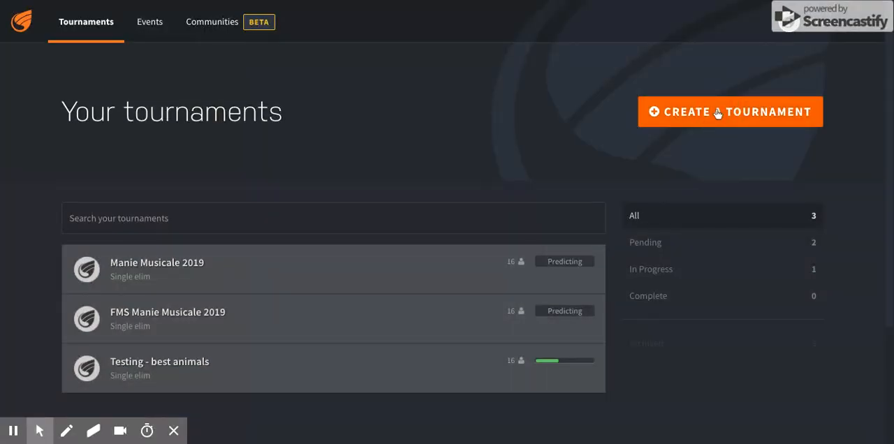
Step: Create a new tournament and name it 'Manie teaching sample'
left_click(729, 112)
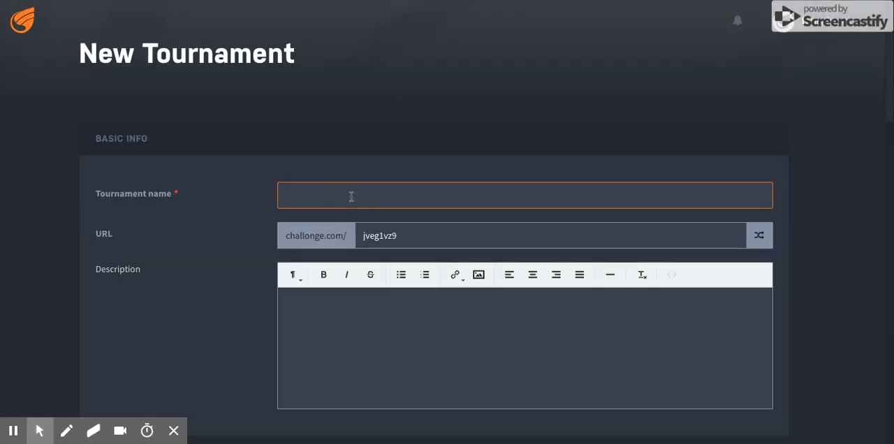
type("Manie teaching sample")
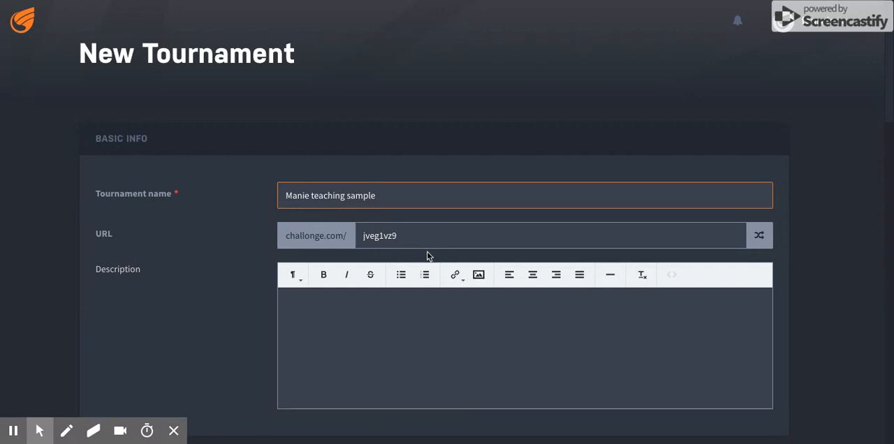
mouse_move(219, 282)
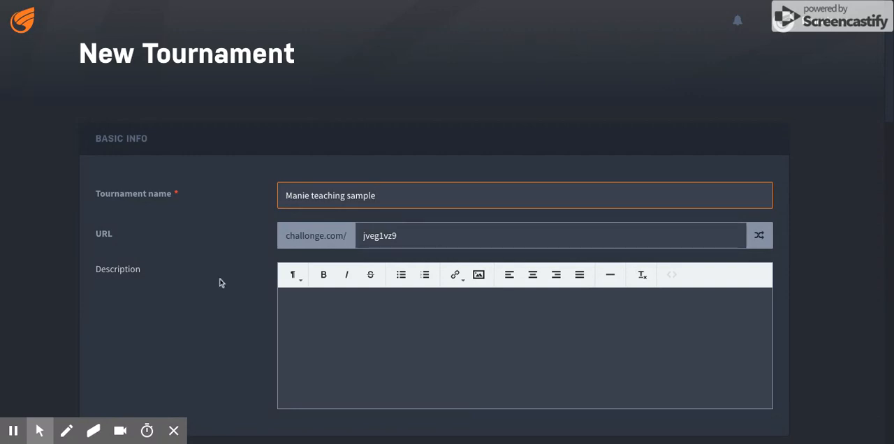
Step: Enable bracket predictions under Predictions and Voting, keeping exponential round scoring
scroll("down", 3)
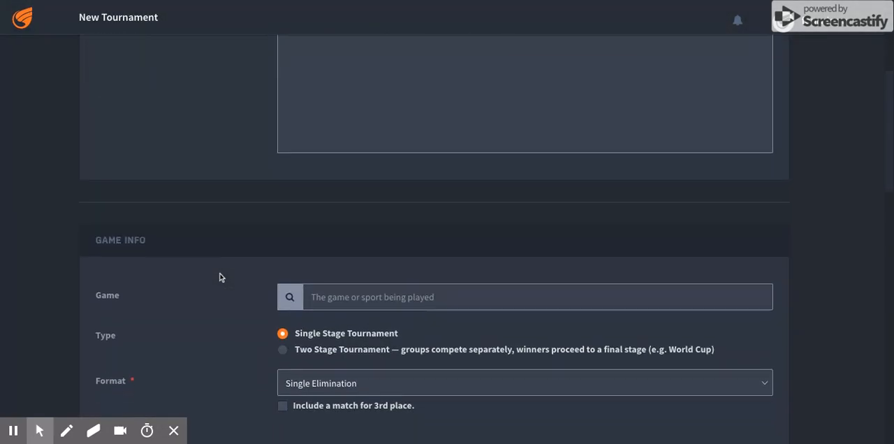
scroll("down", 3)
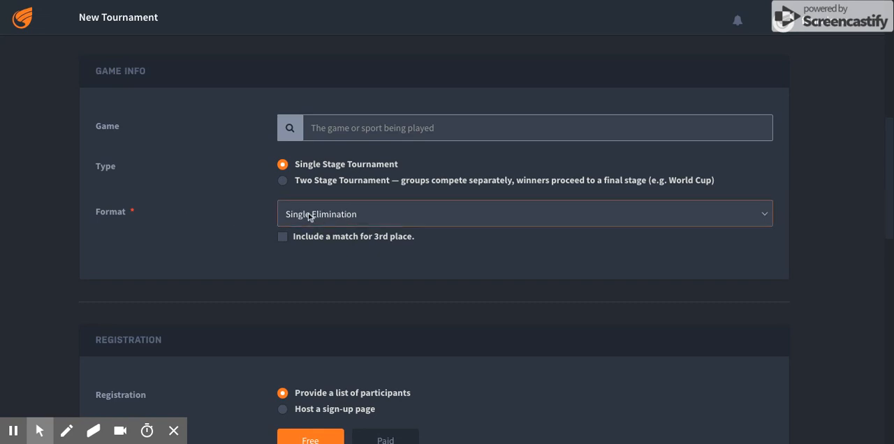
scroll("down", 3)
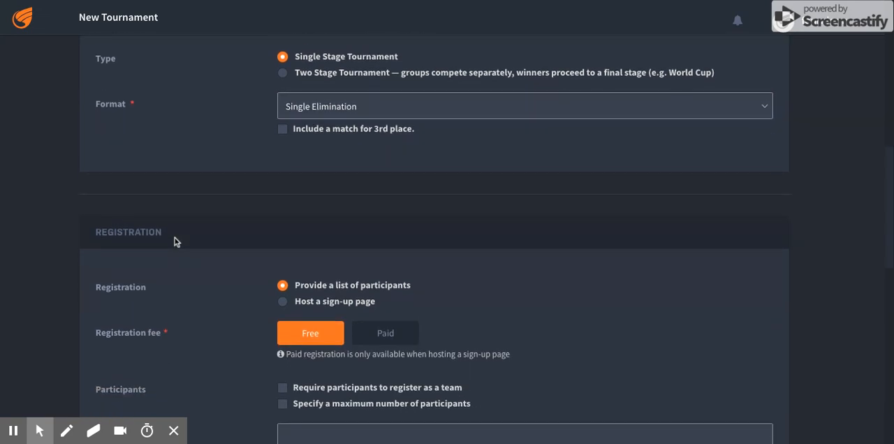
scroll("down", 3)
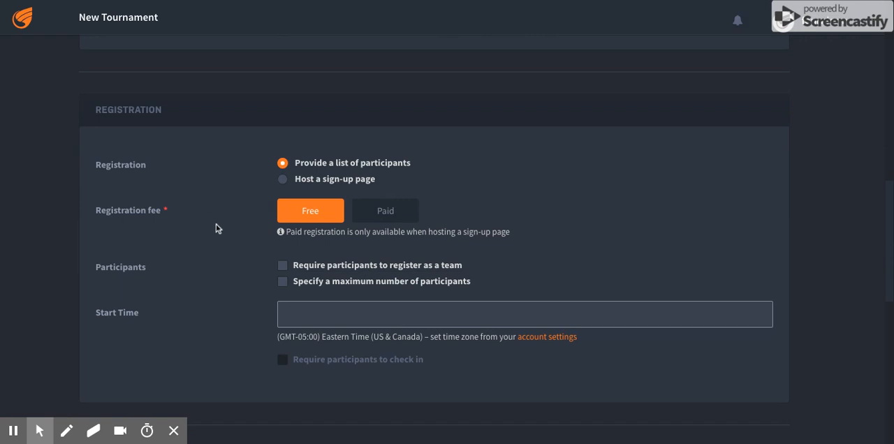
scroll("down", 3)
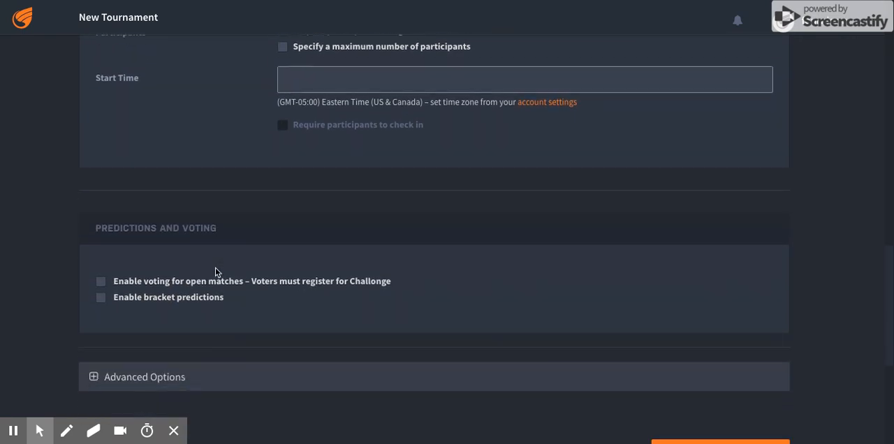
scroll("down", 3)
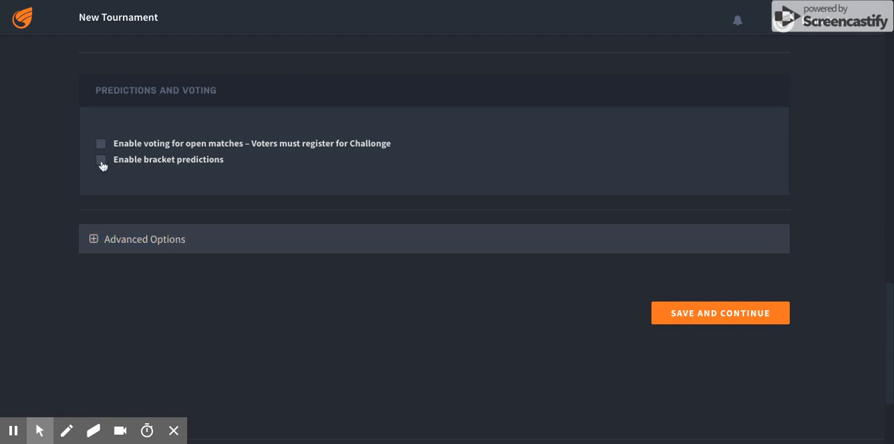
left_click(101, 159)
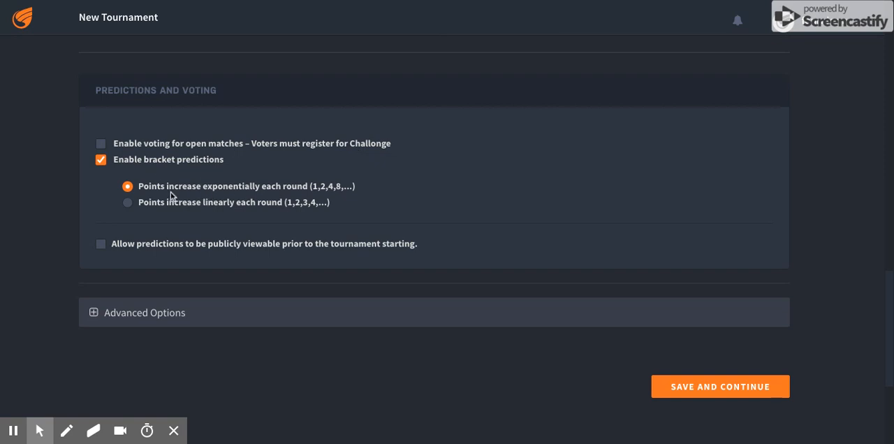
mouse_move(329, 195)
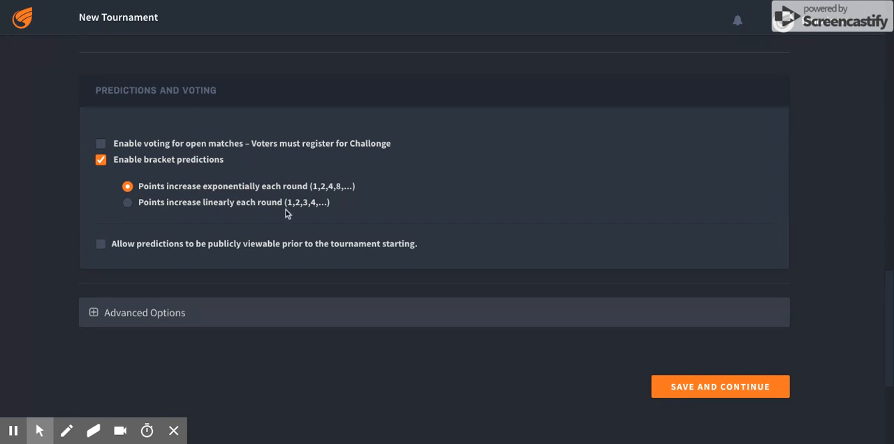
mouse_move(206, 246)
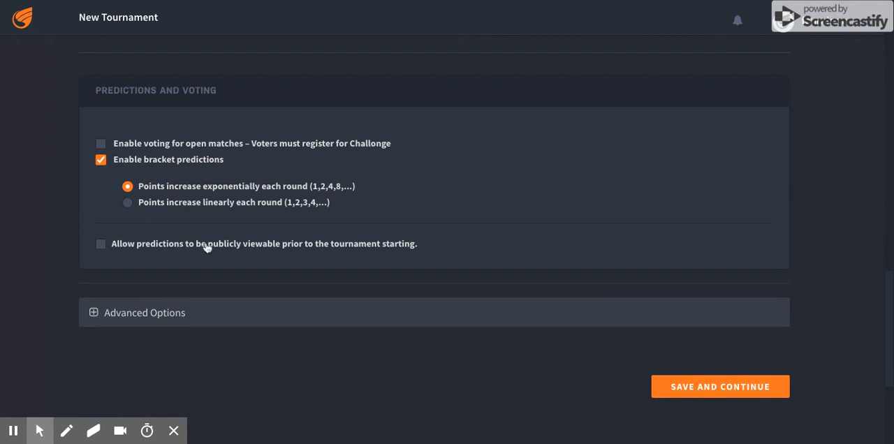
mouse_move(296, 263)
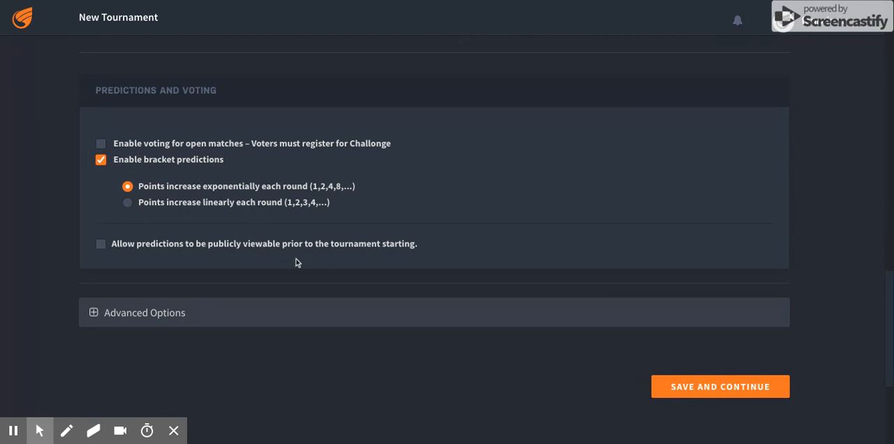
mouse_move(95, 264)
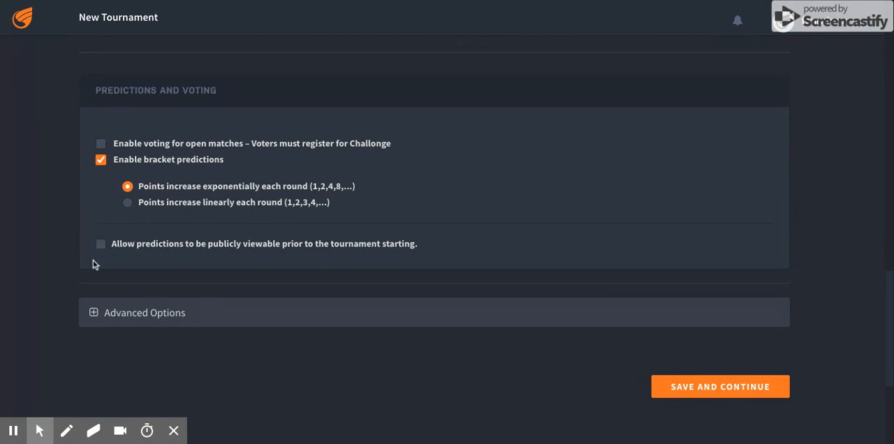
mouse_move(84, 228)
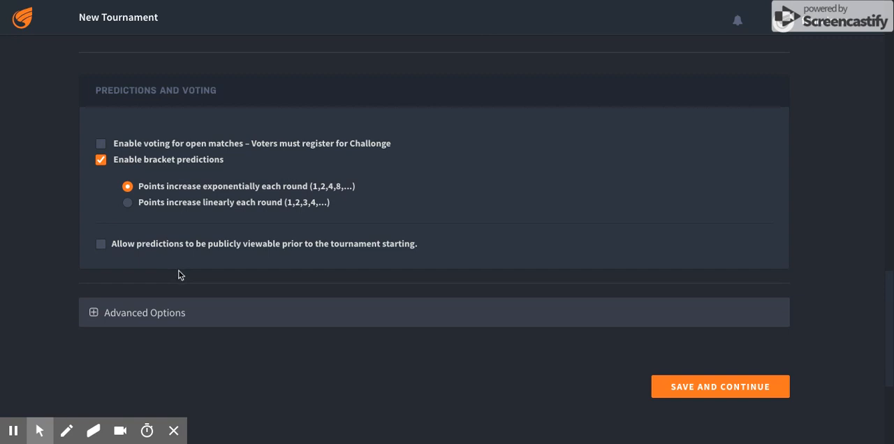
mouse_move(161, 316)
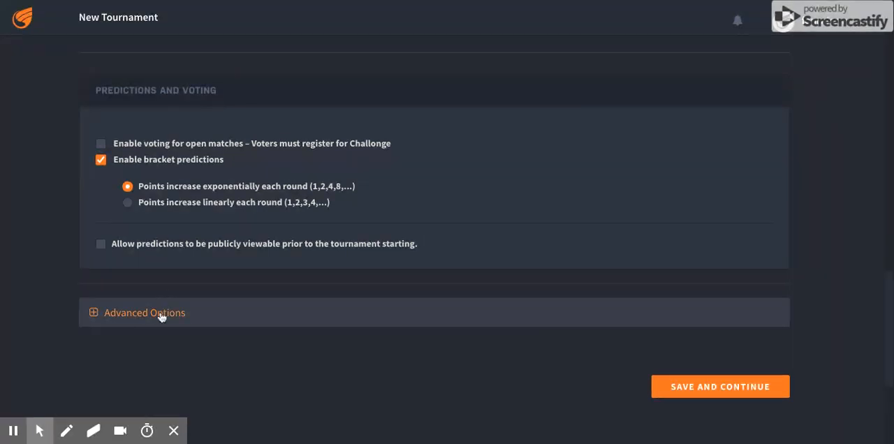
Step: In Advanced Options, place participants by the order of the participants list and save the tournament
left_click(144, 313)
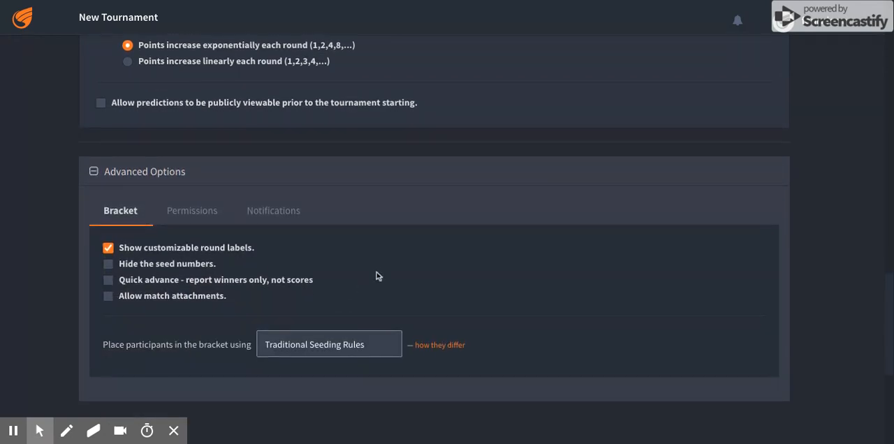
mouse_move(378, 276)
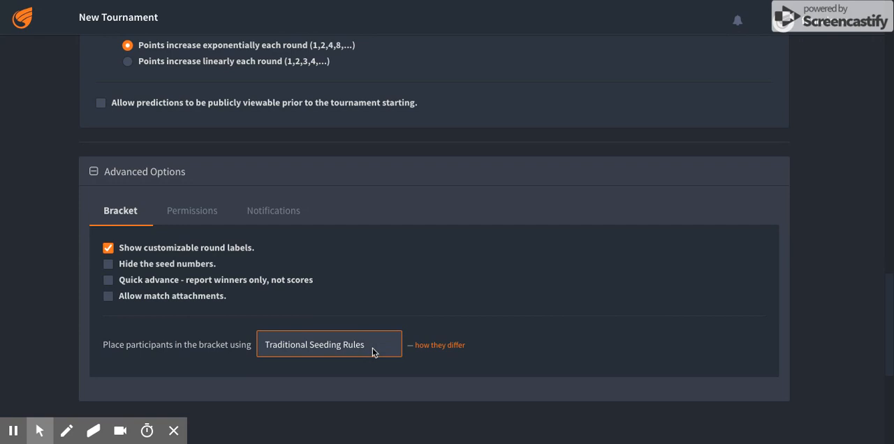
left_click(328, 344)
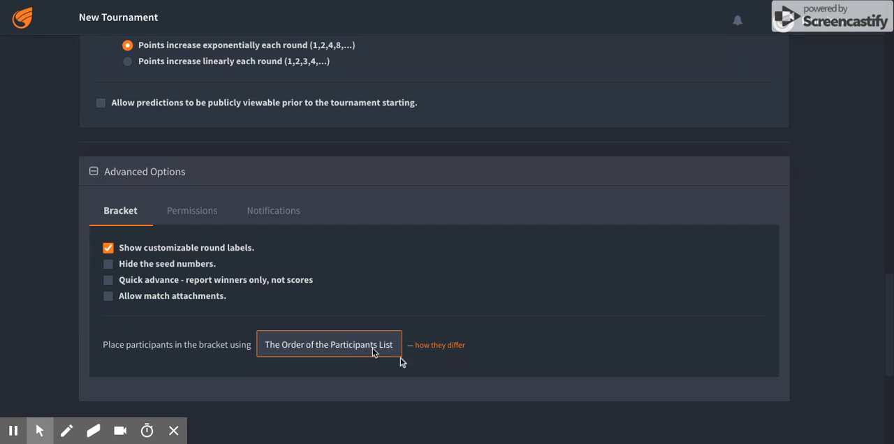
mouse_move(460, 299)
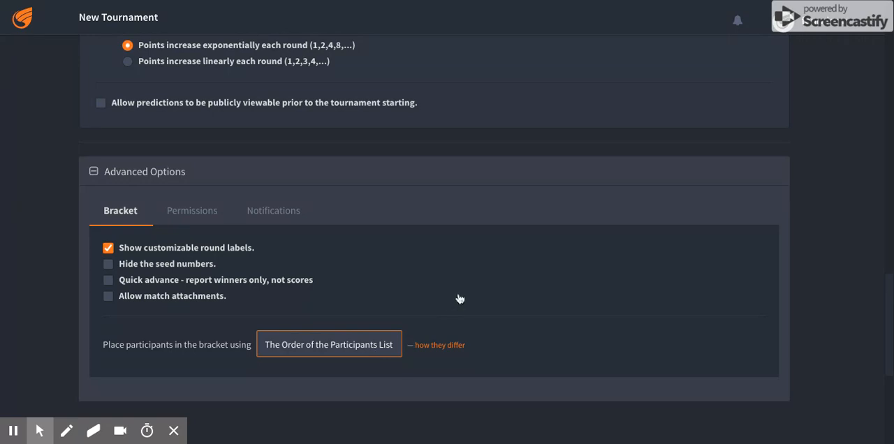
scroll("down", 3)
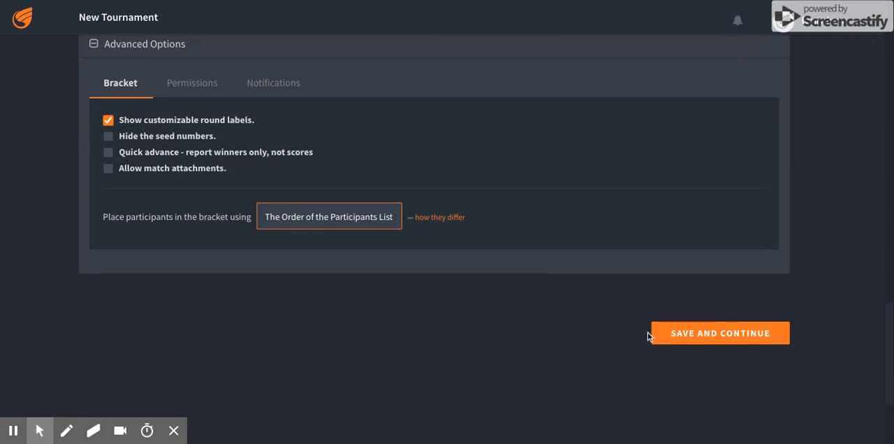
left_click(720, 333)
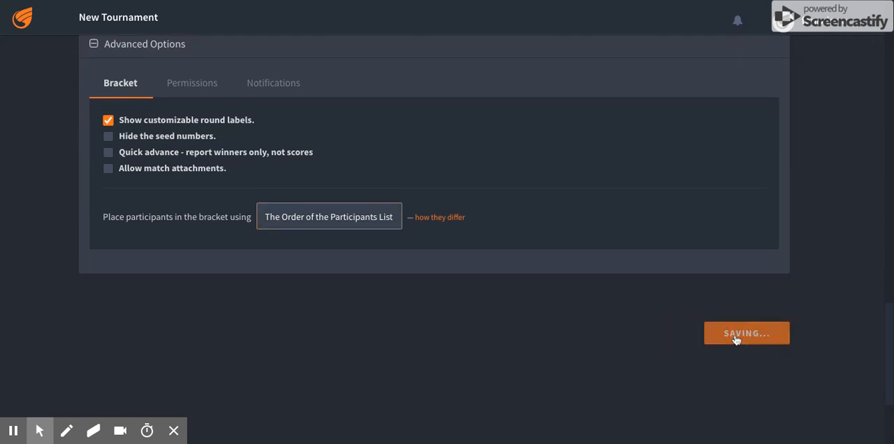
left_click(746, 332)
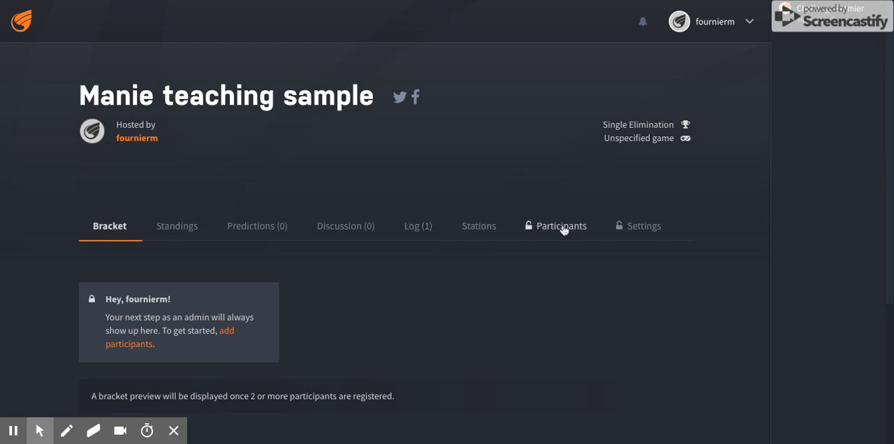
left_click(561, 226)
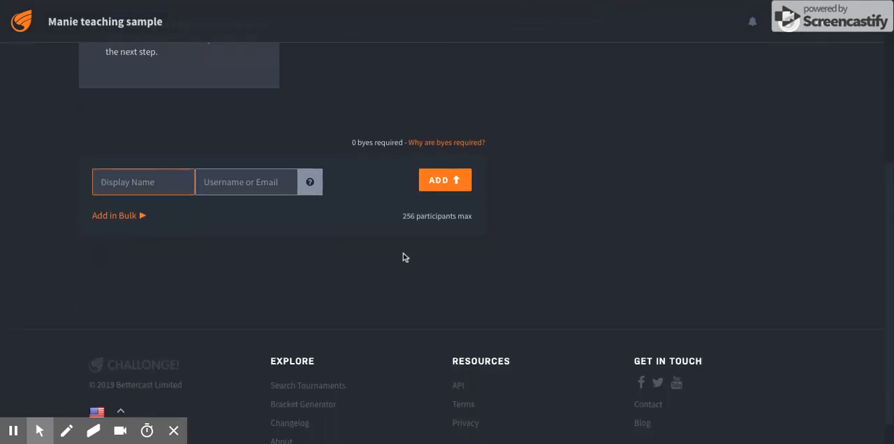
mouse_move(341, 257)
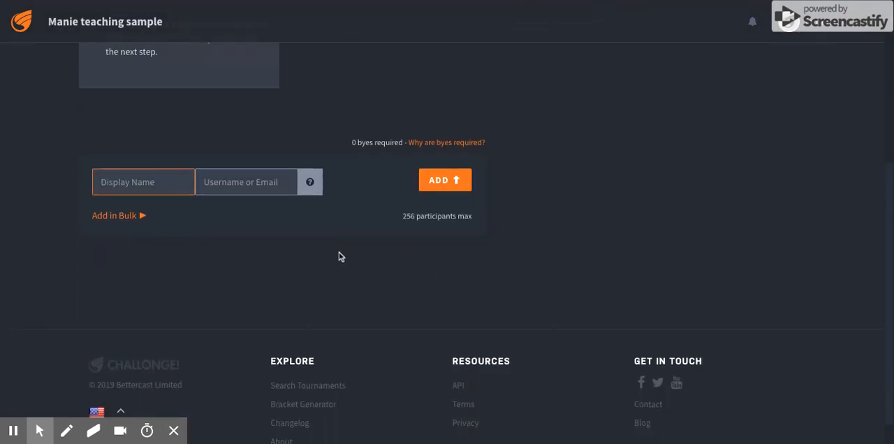
mouse_move(176, 251)
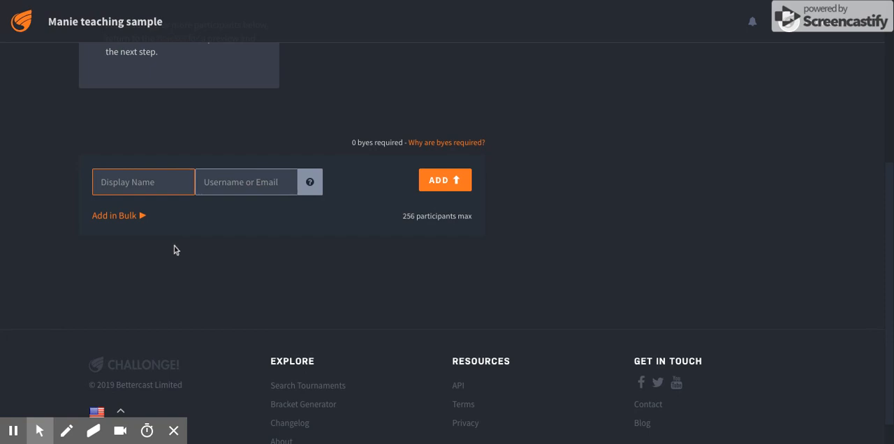
mouse_move(222, 267)
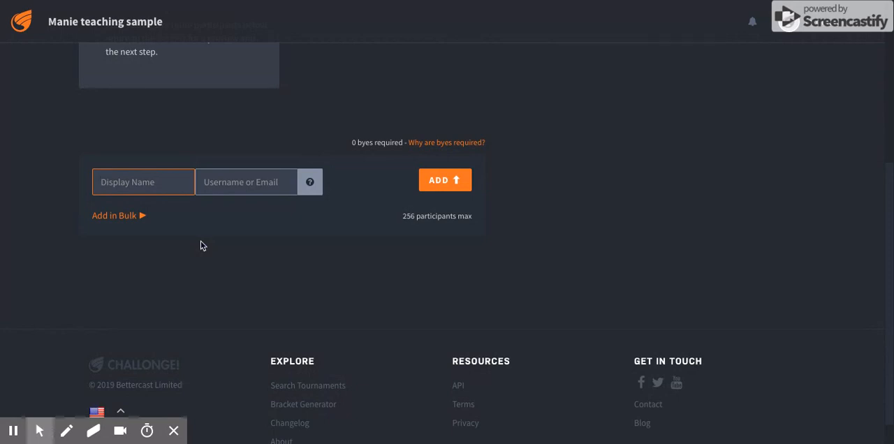
Step: Add the first participants: Millionaire, Demain, Revoir, A mon âge and Immobile
type("Million")
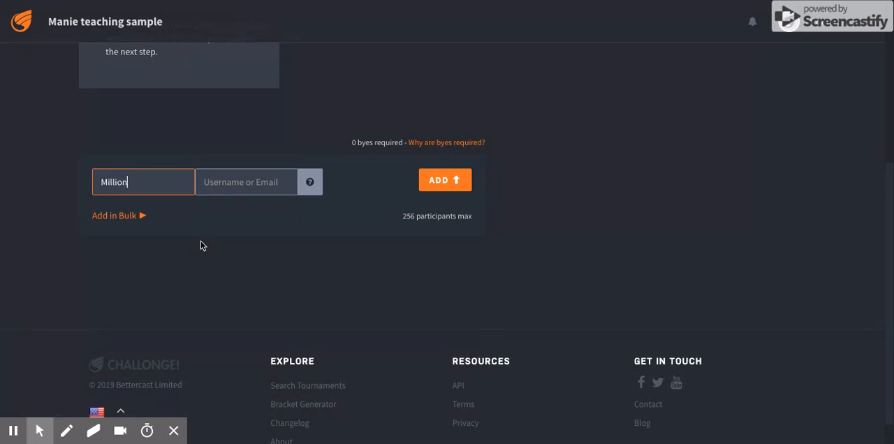
left_click(444, 179)
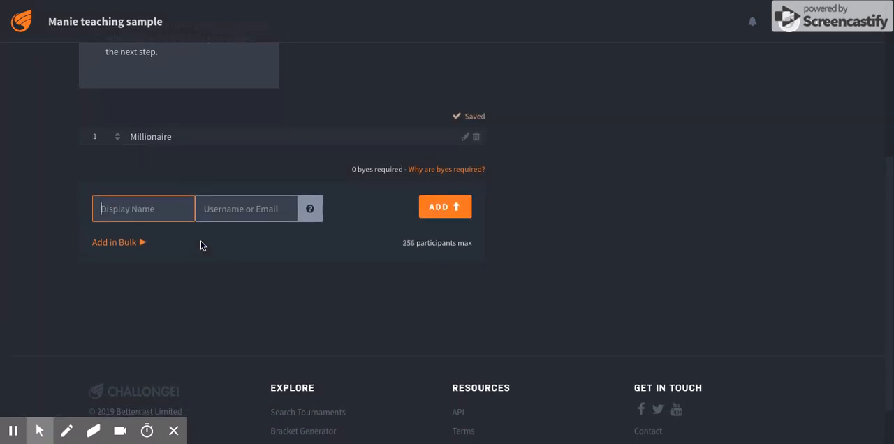
type("Le p")
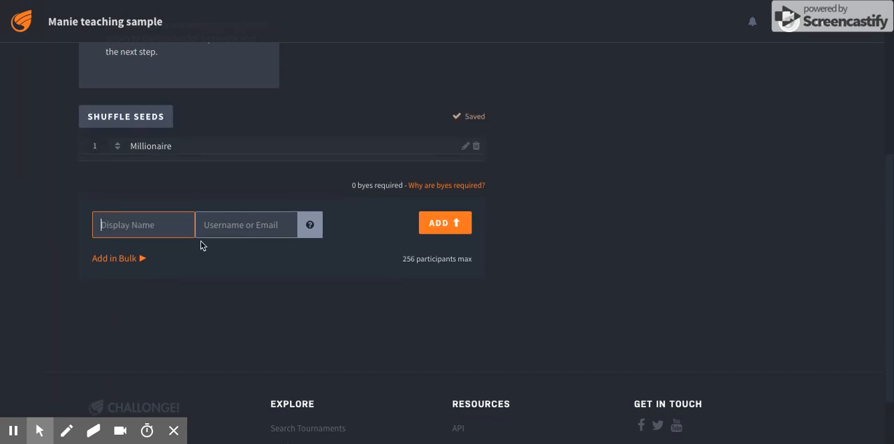
type("Demain")
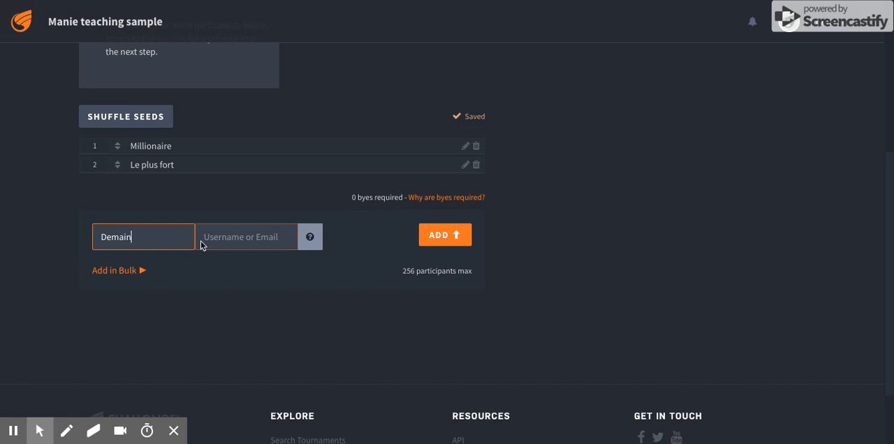
left_click(444, 235)
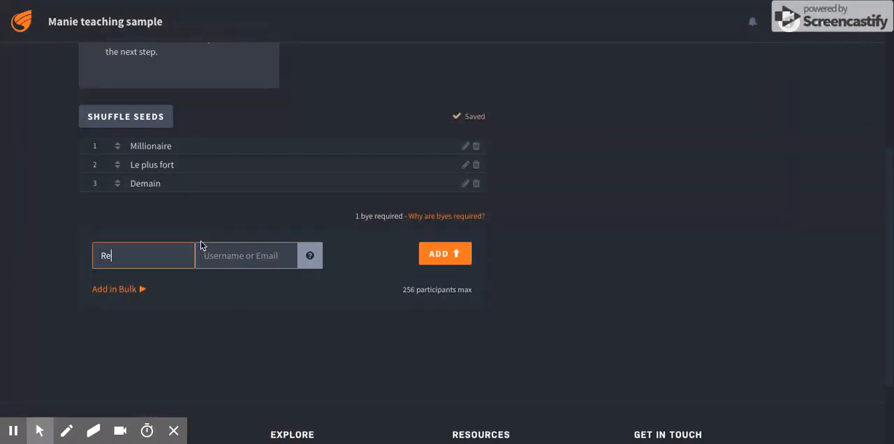
left_click(444, 254)
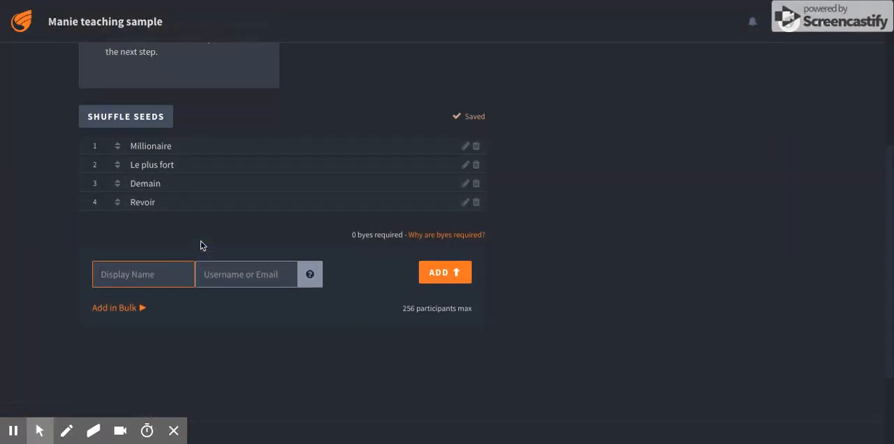
type("A mon")
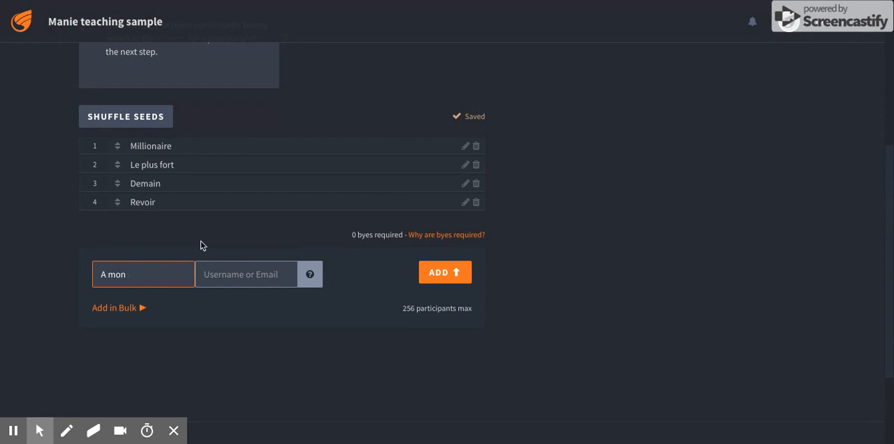
left_click(445, 271)
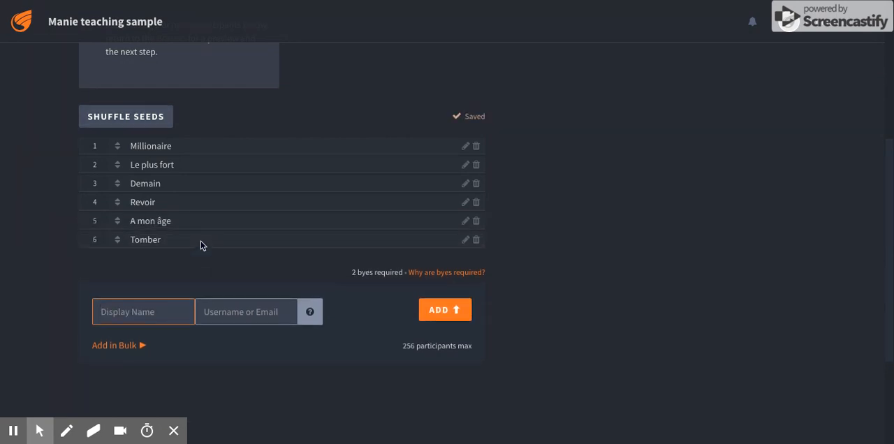
type("Aille")
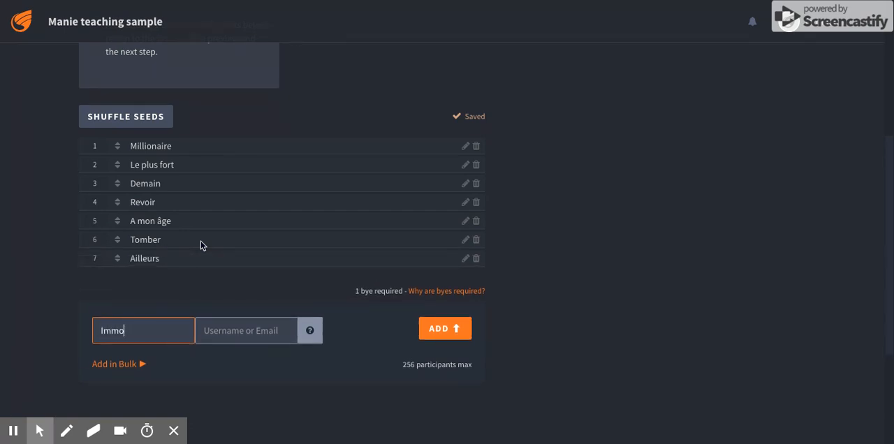
left_click(444, 328)
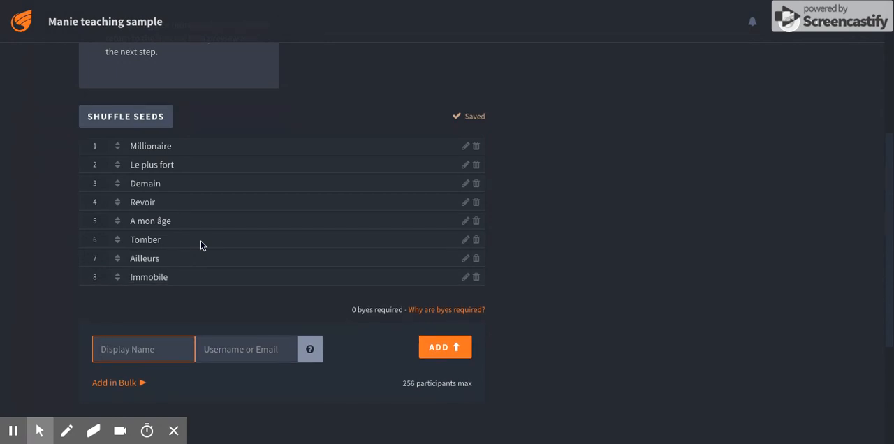
Step: Add Je suis comme toi, Pour changer, Tout oublier, Jour J and Je te le donne
scroll("down", 3)
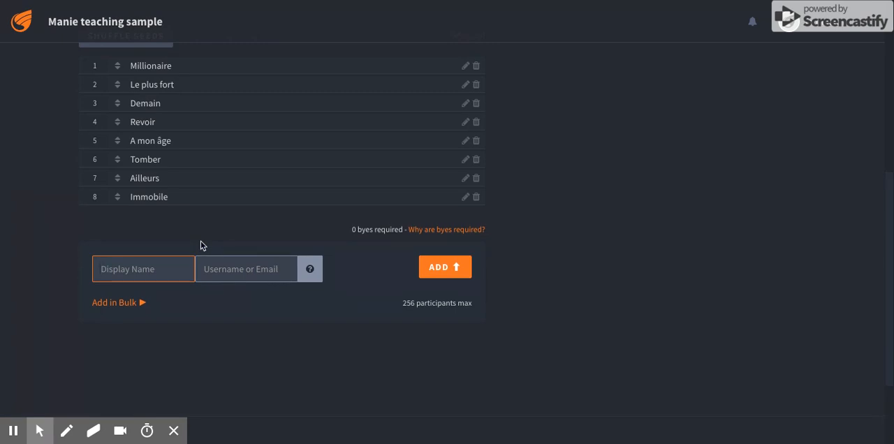
type("Je suis com")
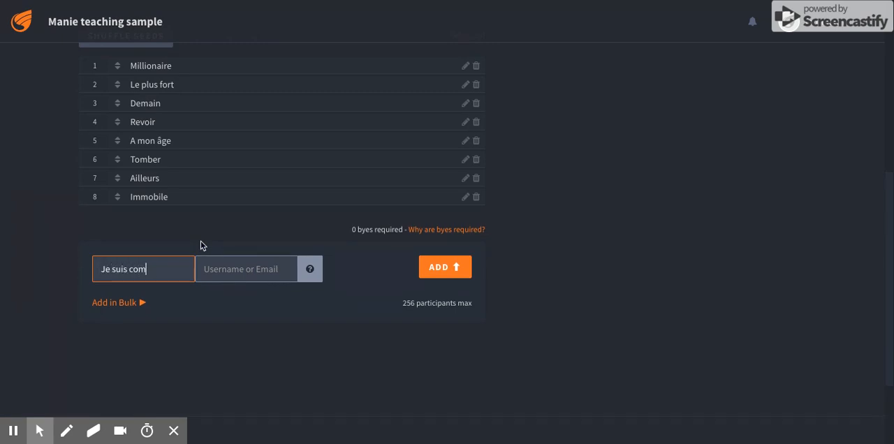
left_click(445, 267)
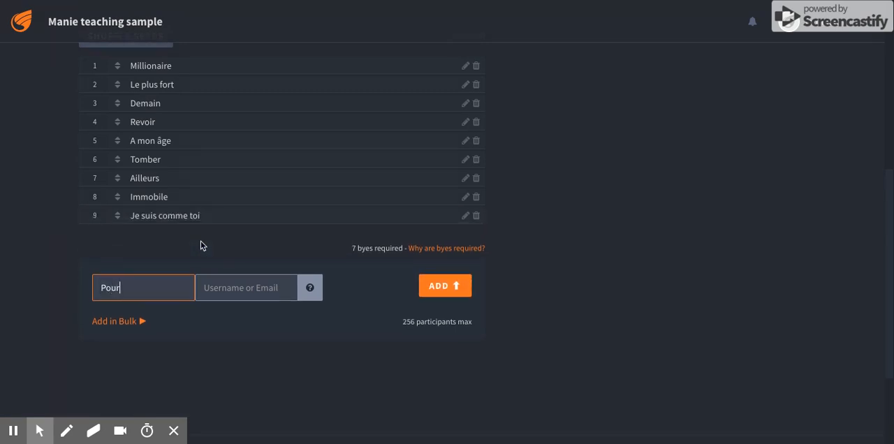
left_click(444, 285)
type("T")
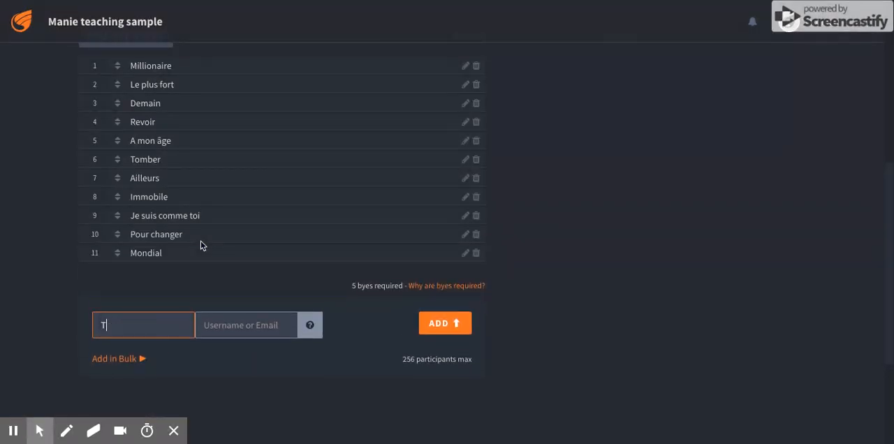
left_click(444, 323)
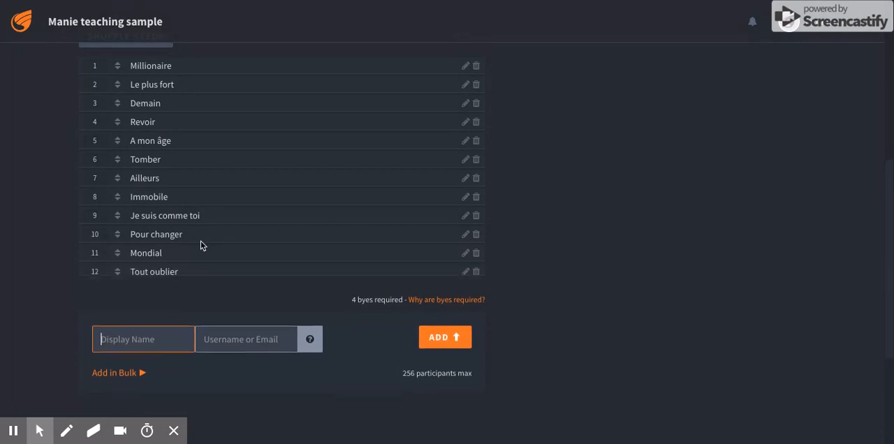
left_click(444, 338)
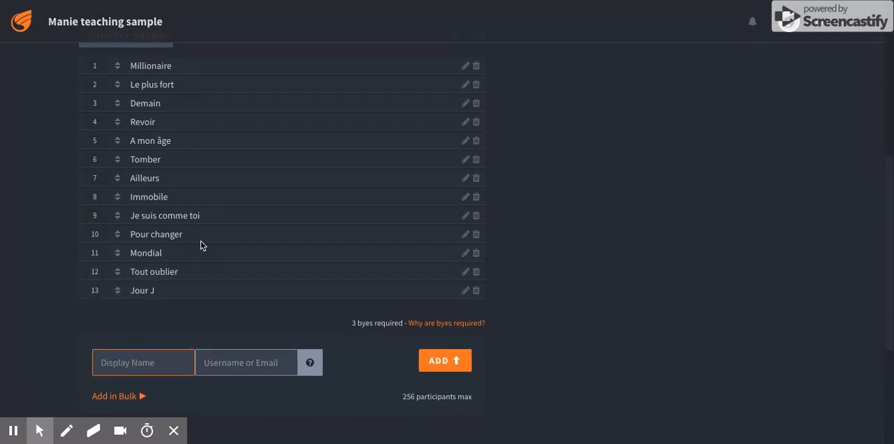
type("Je te l")
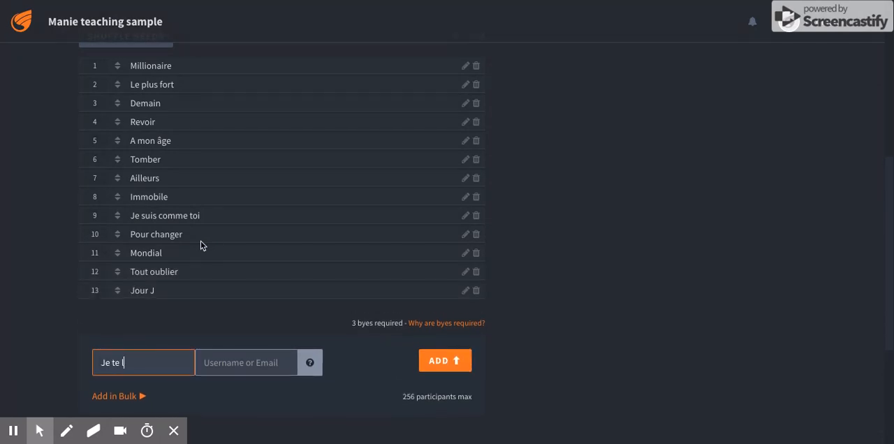
left_click(444, 360)
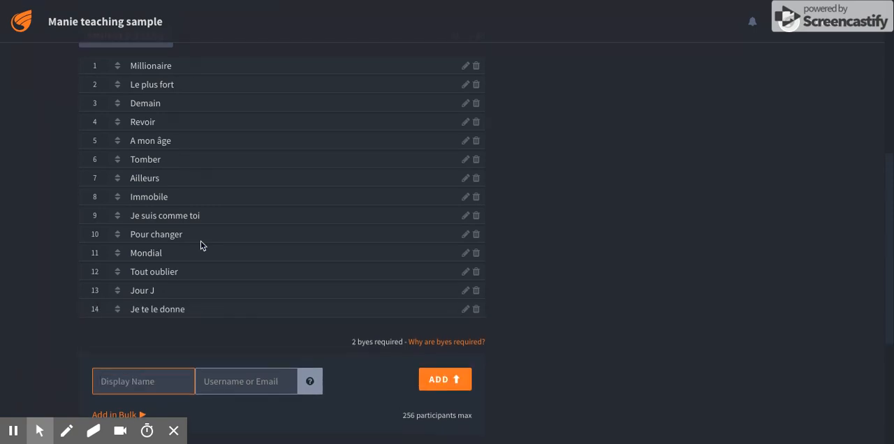
Step: Add La même and La pluie as the fifteenth and sixteenth participants
type("La m")
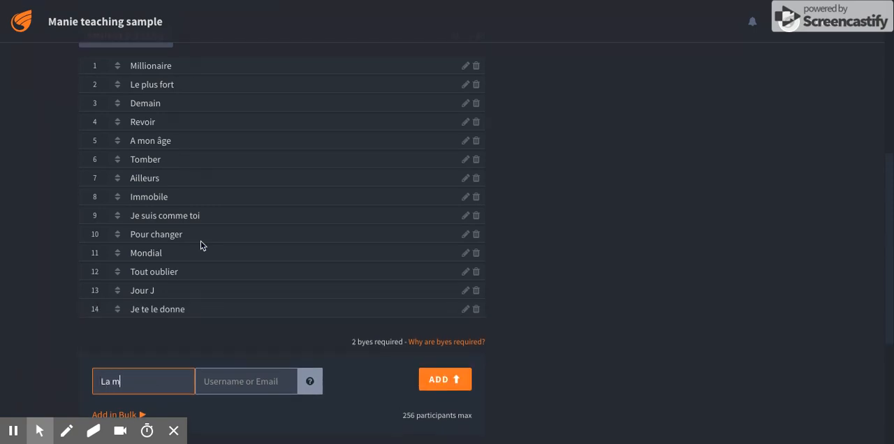
left_click(445, 381)
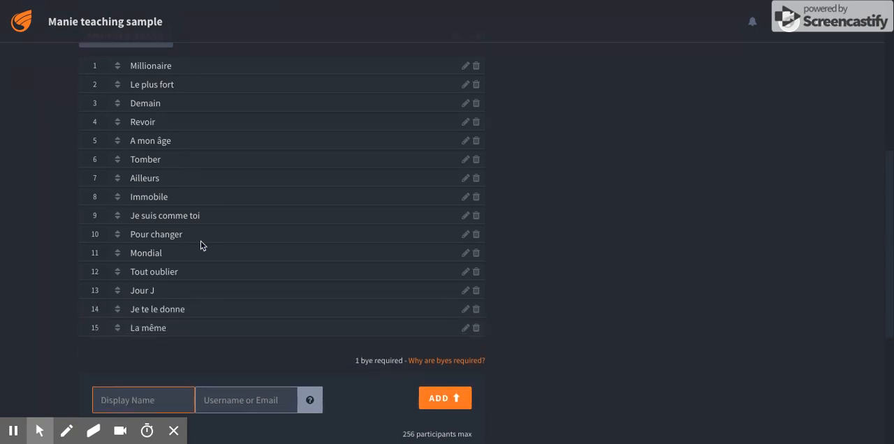
type("La pluie")
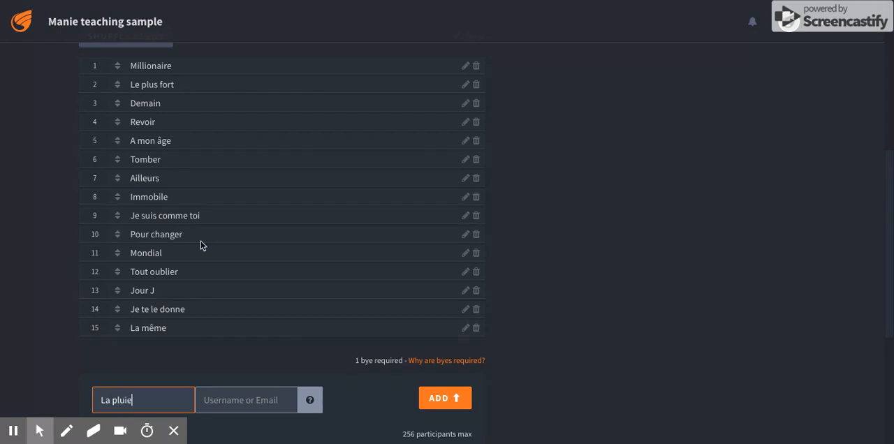
left_click(444, 398)
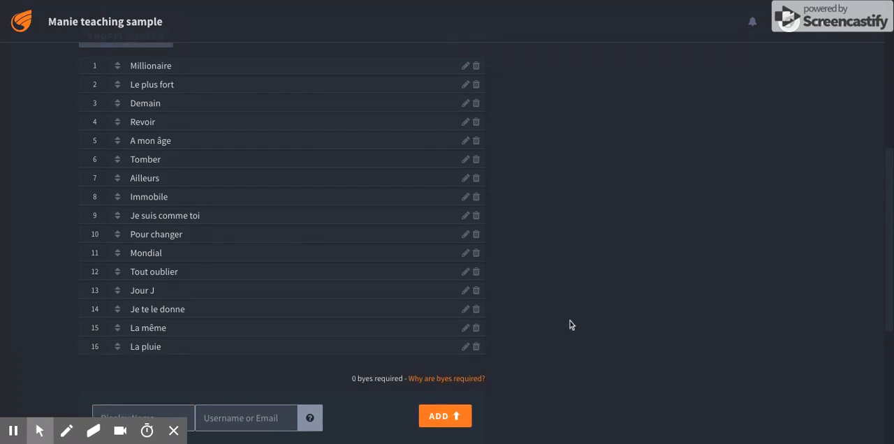
scroll("down", 3)
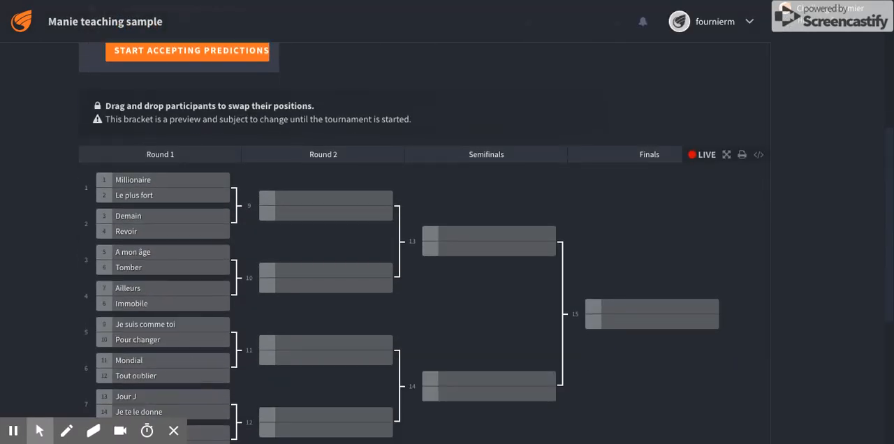
scroll("down", 3)
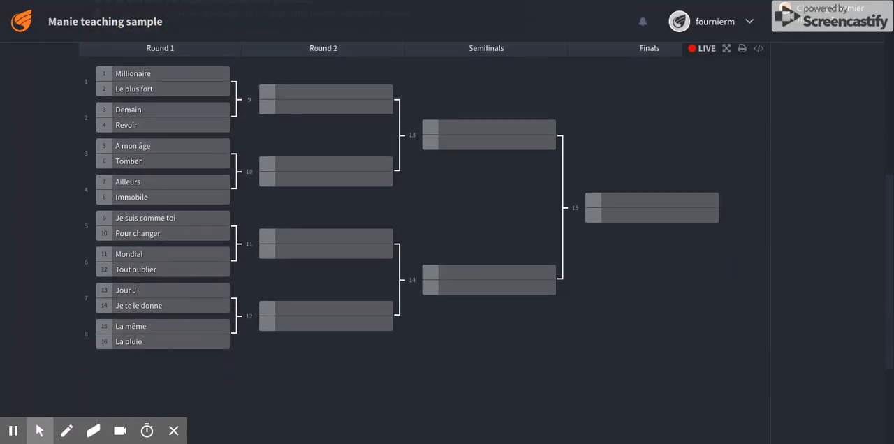
mouse_move(494, 343)
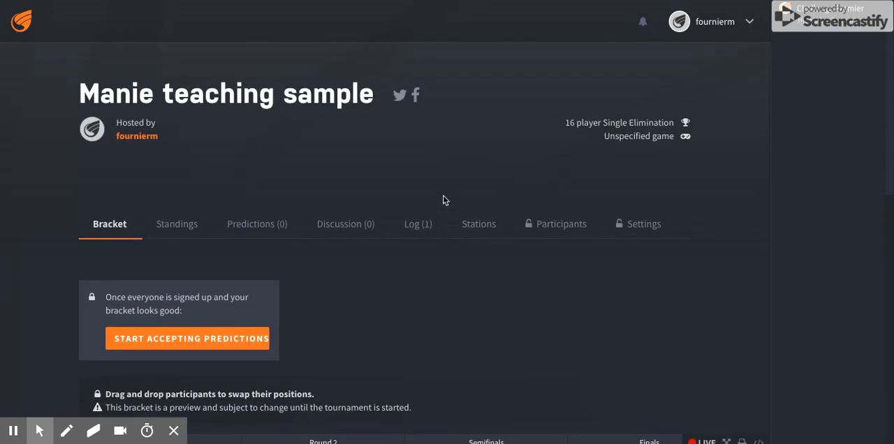
mouse_move(285, 204)
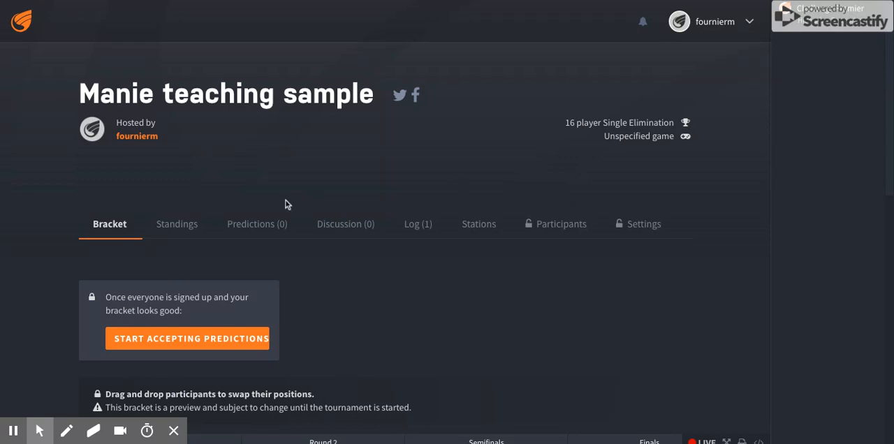
mouse_move(425, 327)
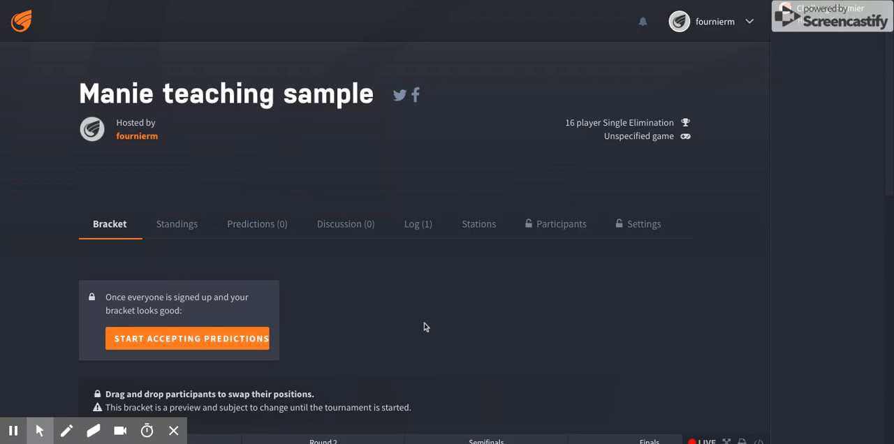
scroll("down", 3)
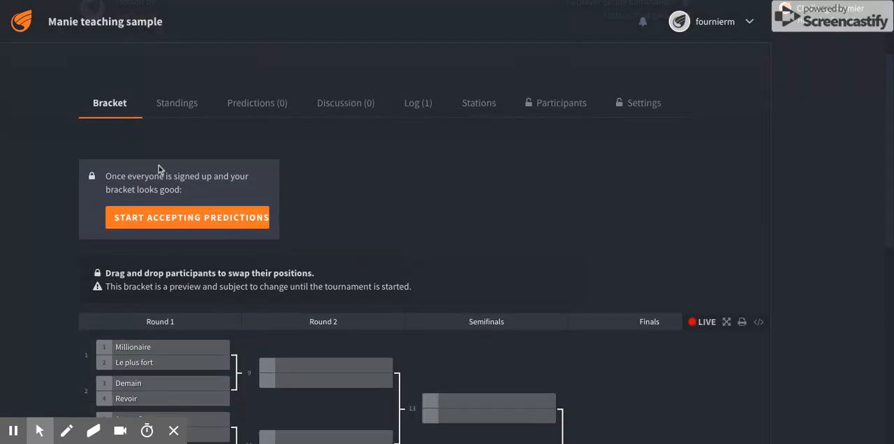
mouse_move(198, 221)
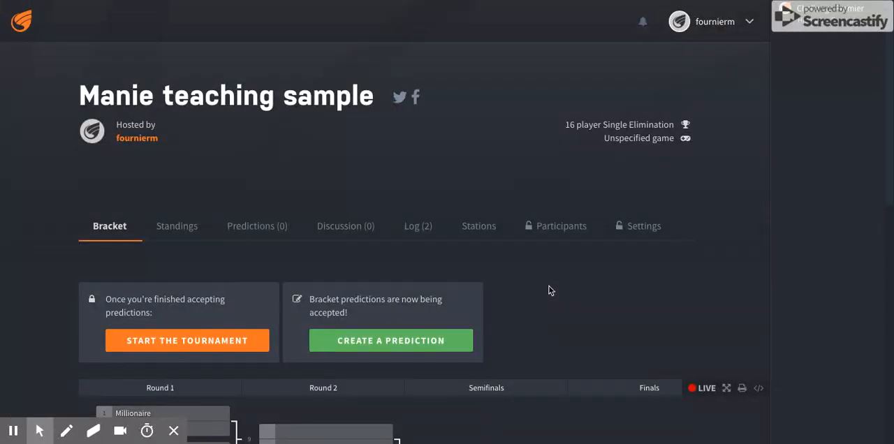
mouse_move(645, 244)
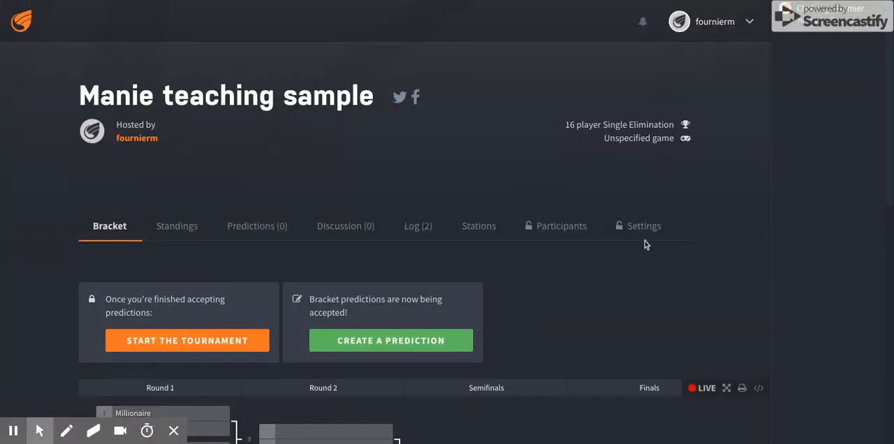
mouse_move(643, 231)
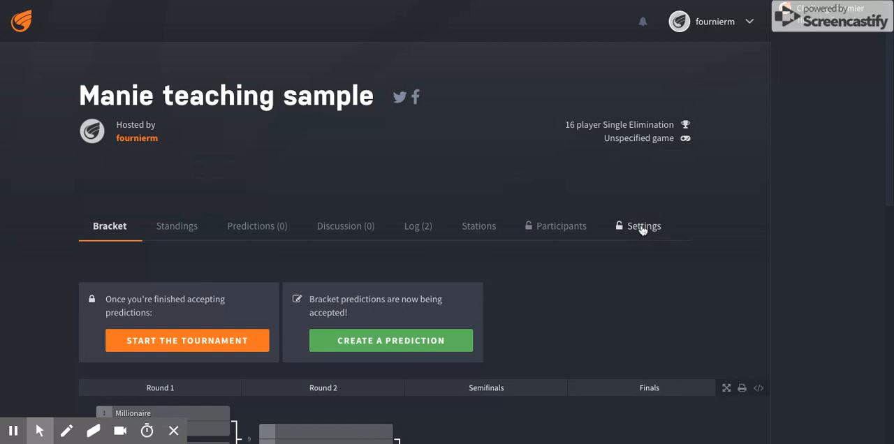
Step: View the tournament's settings page after predictions are being accepted
left_click(643, 227)
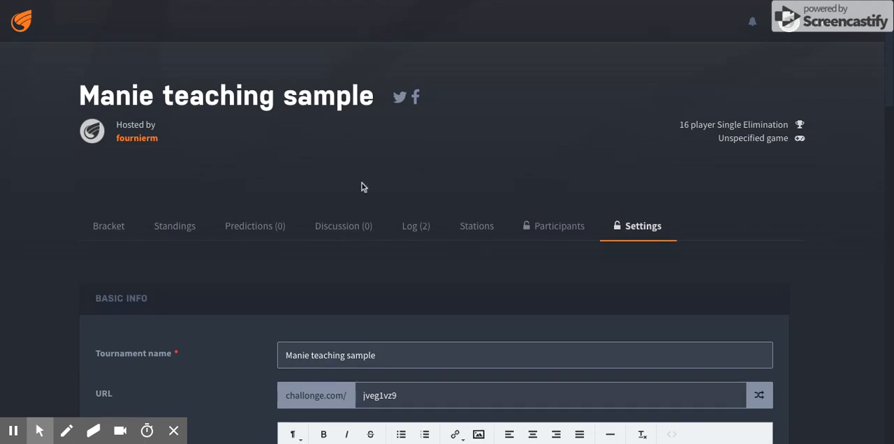
mouse_move(255, 226)
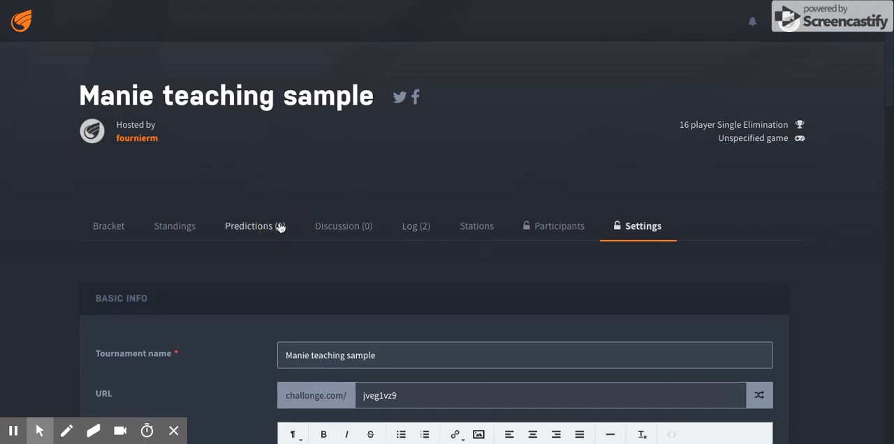
Step: Switch to the tournament's Predictions page, which shows no predictions yet
left_click(249, 227)
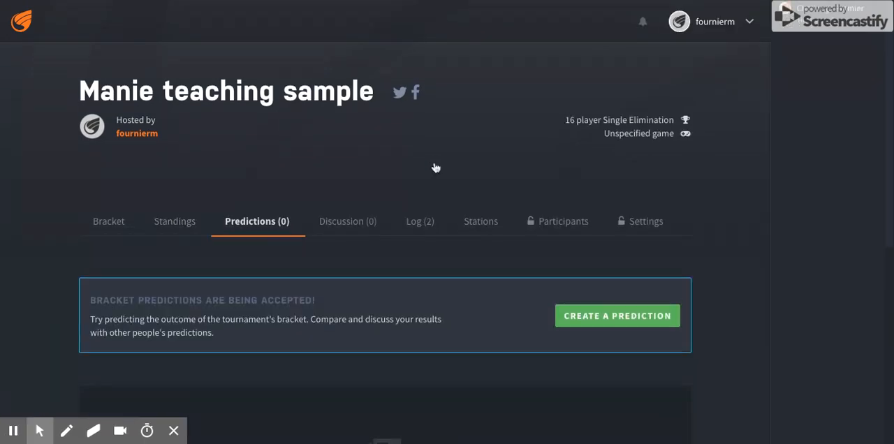
Step: Scroll through the predicted bracket to review the rounds toward the Demain versus Jour J final
scroll("down", 3)
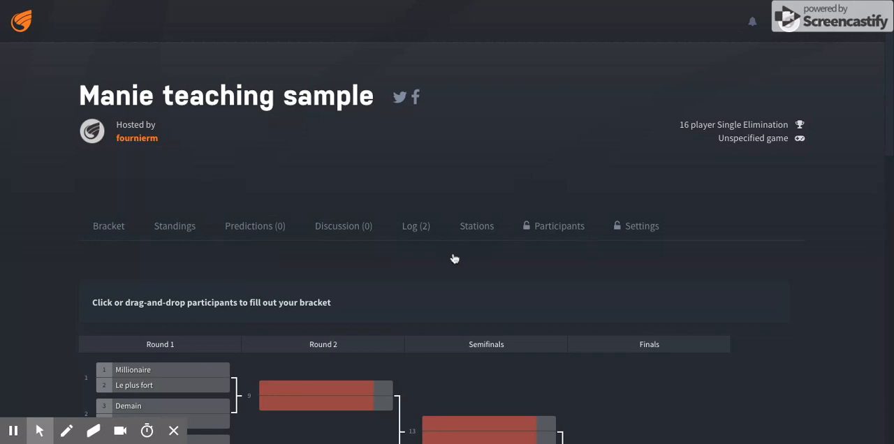
scroll("down", 3)
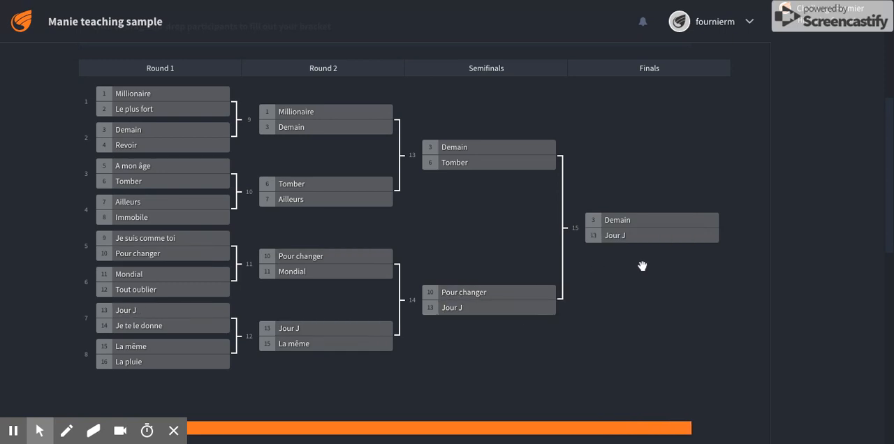
mouse_move(647, 283)
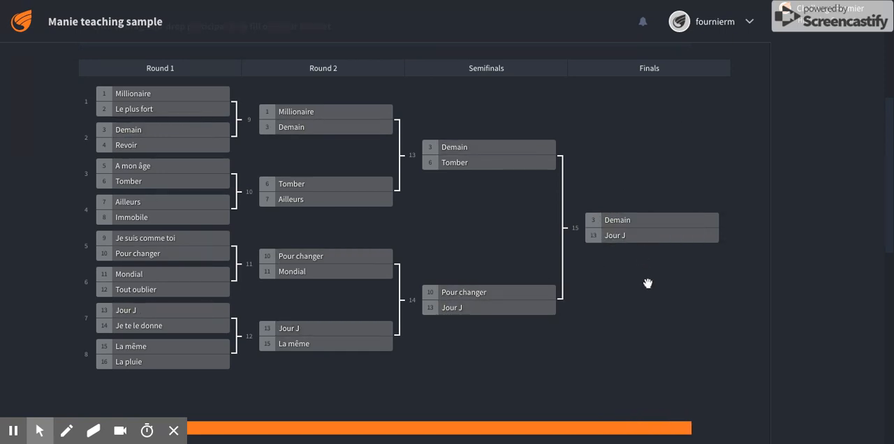
Step: Choose Demain as the predicted tournament winner and title the prediction 'Student Name'
scroll("down", 3)
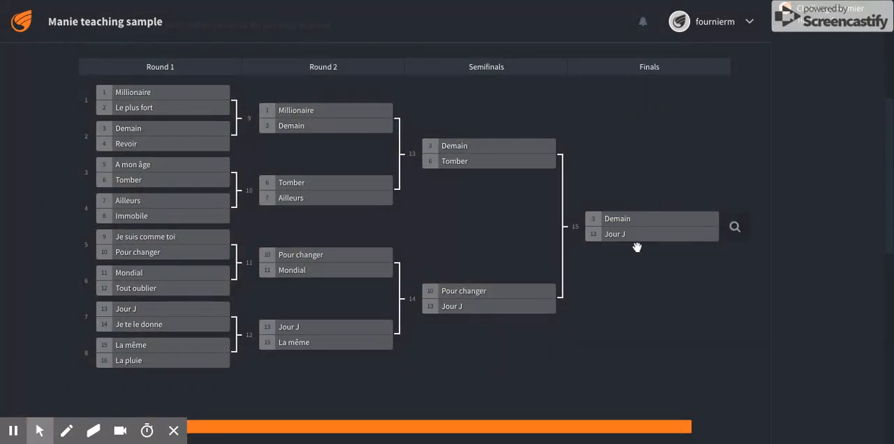
scroll("down", 3)
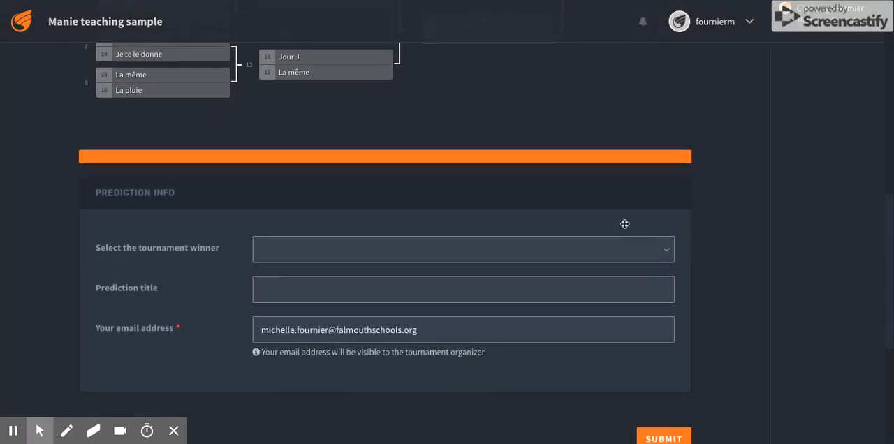
scroll("down", 3)
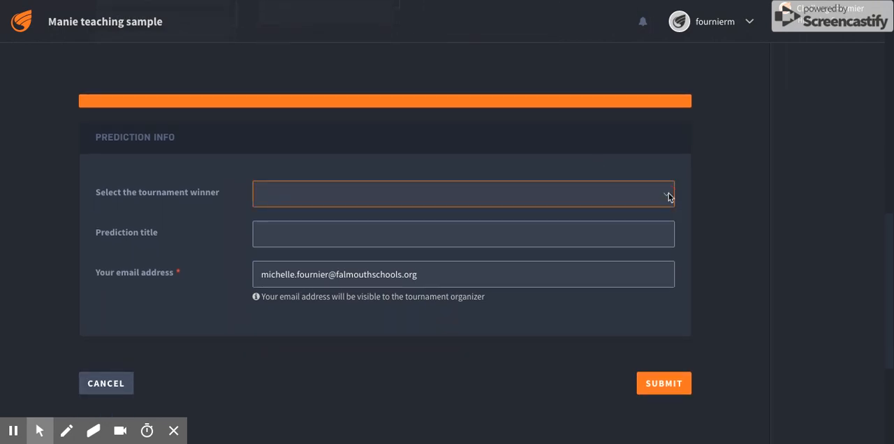
left_click(464, 195)
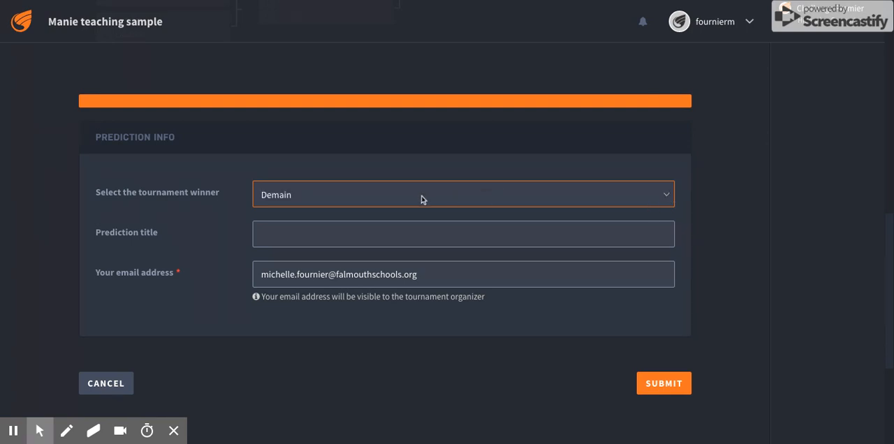
left_click(464, 235)
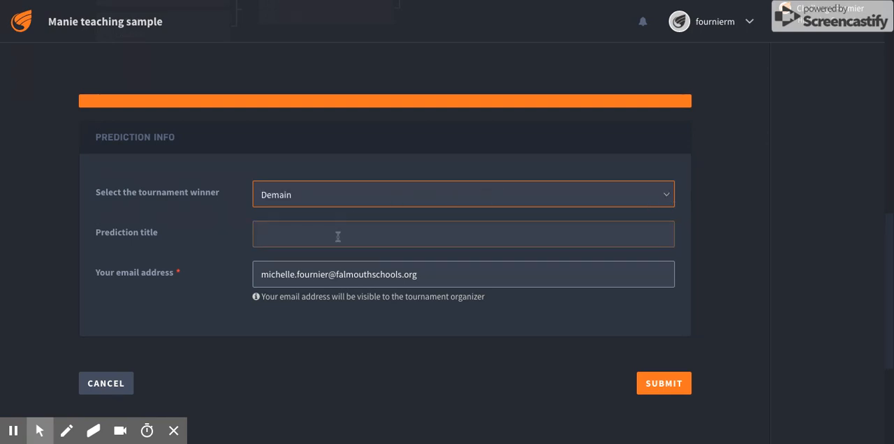
left_click(464, 235)
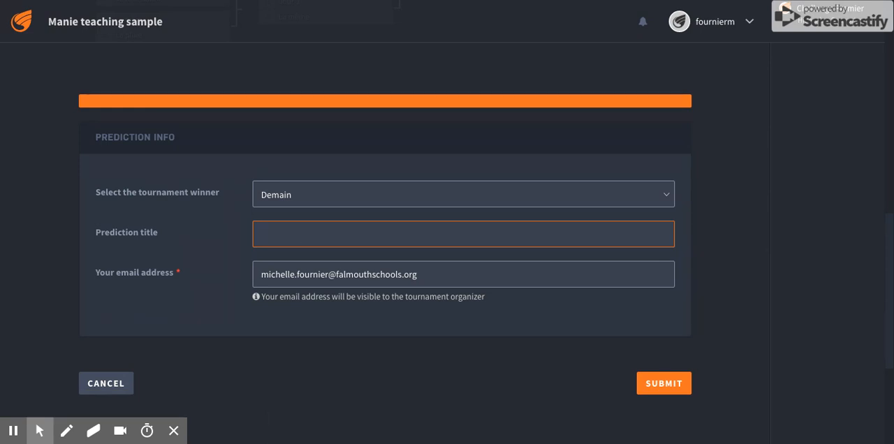
type("Student N")
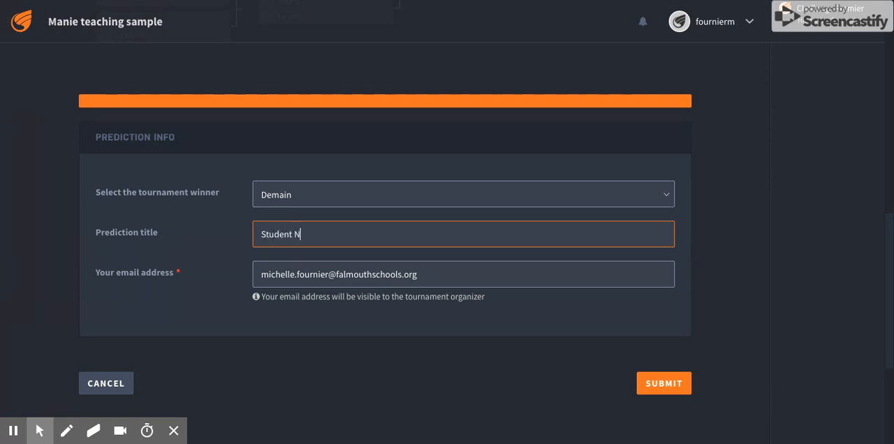
type("ame")
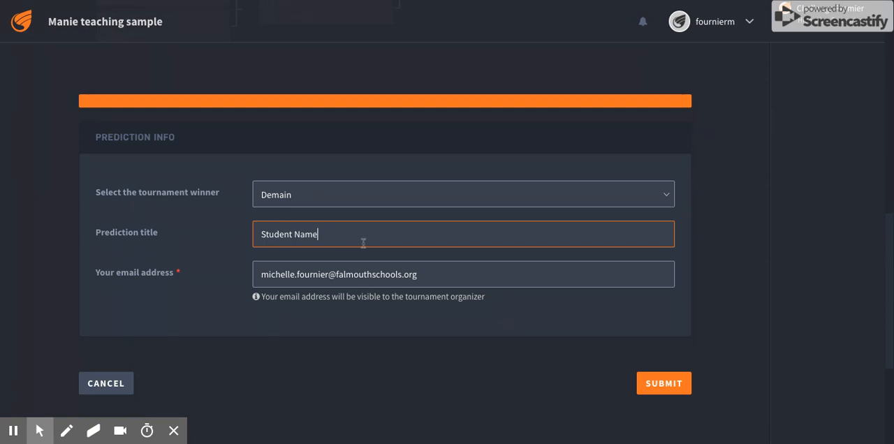
mouse_move(482, 243)
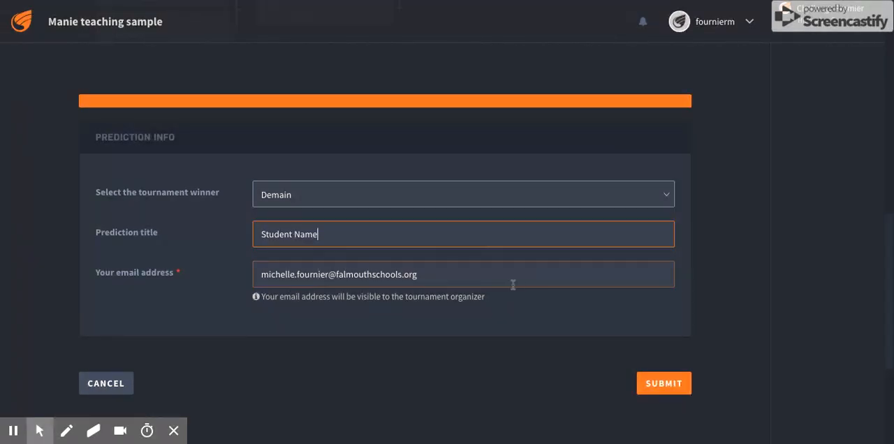
Step: Submit the prediction so it is saved with update and delete options
scroll("down", 3)
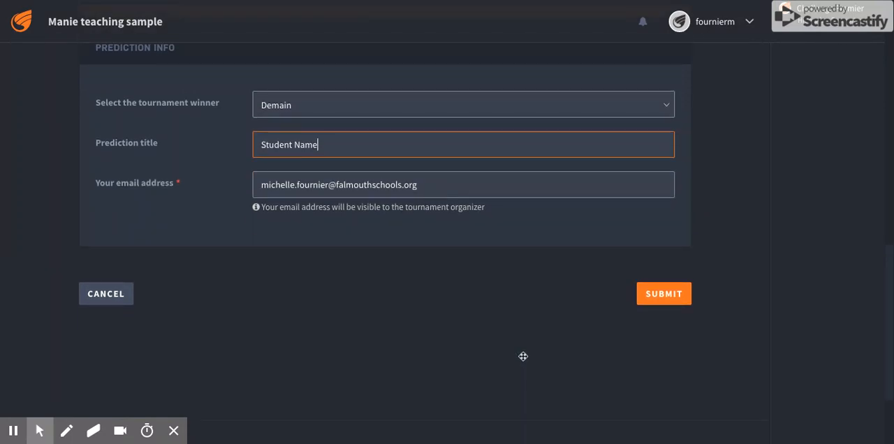
mouse_move(662, 304)
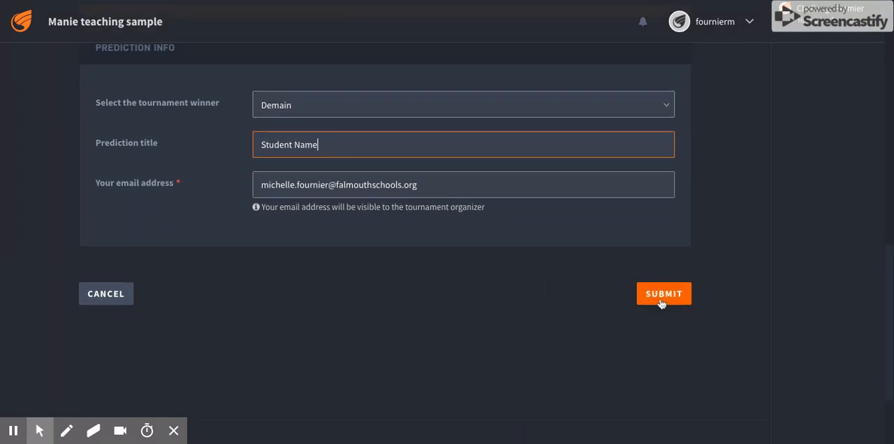
left_click(662, 293)
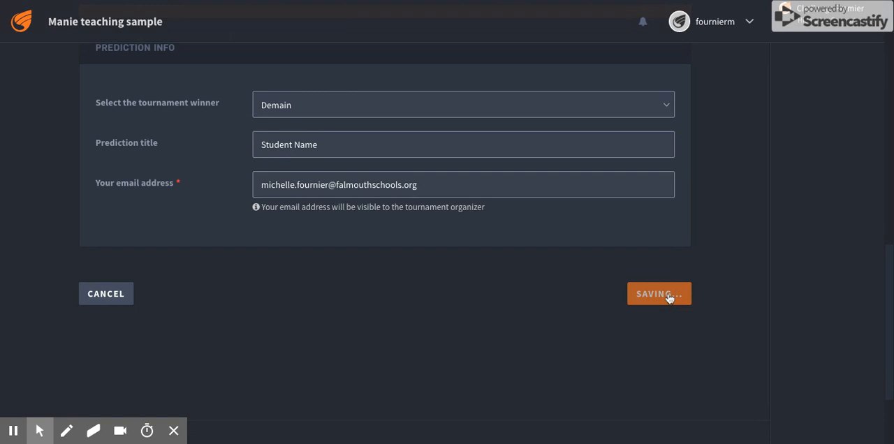
left_click(660, 294)
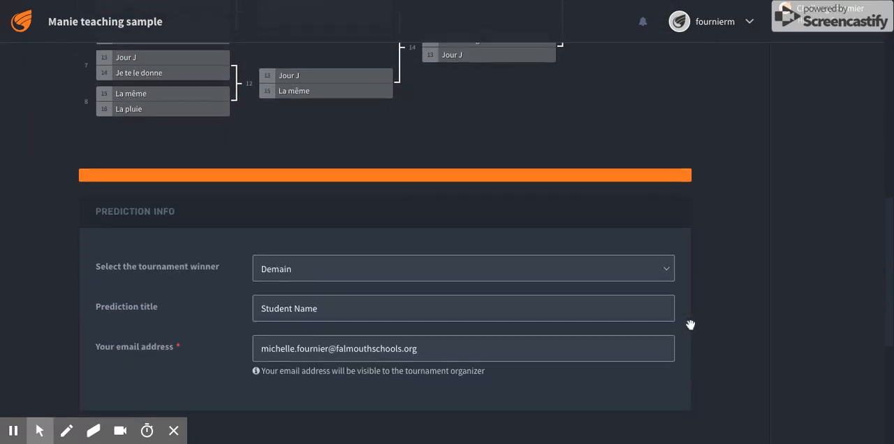
scroll("down", 3)
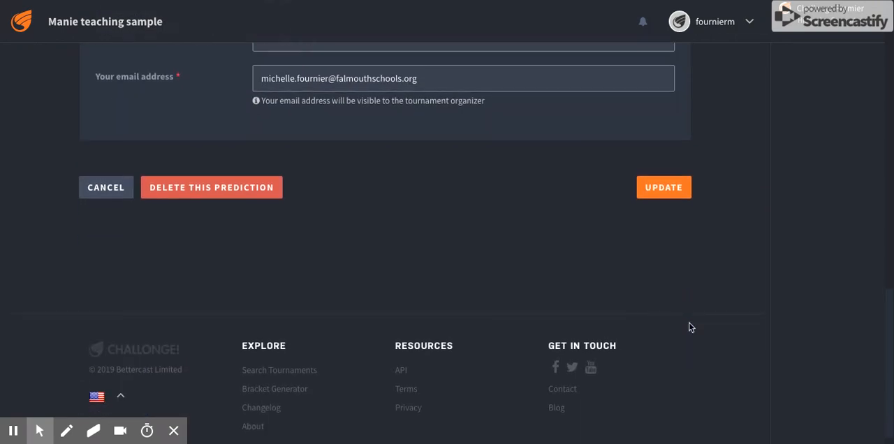
mouse_move(454, 260)
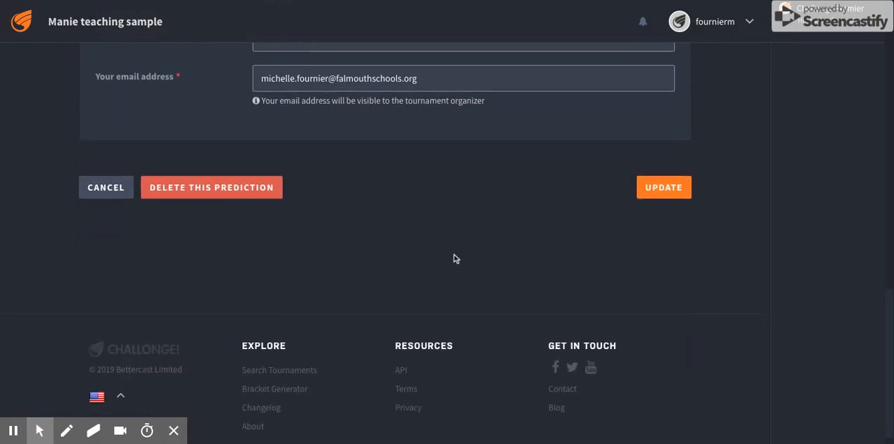
Step: Check the standings, then start the Manie teaching sample tournament so the live bracket appears
left_click(662, 187)
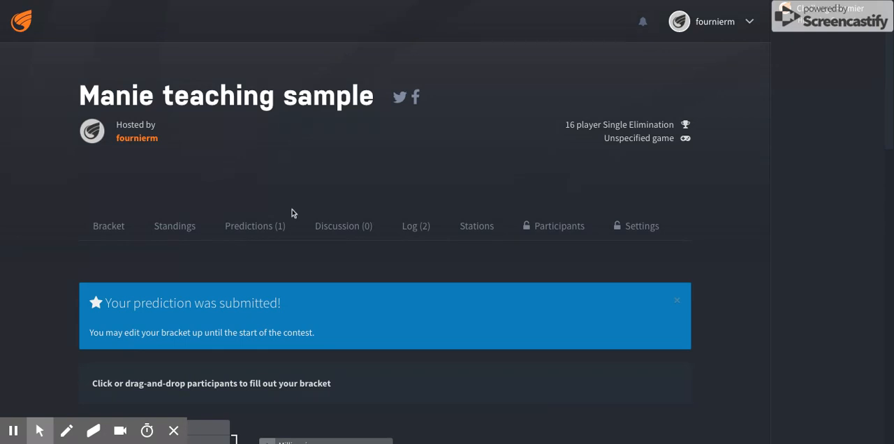
mouse_move(278, 177)
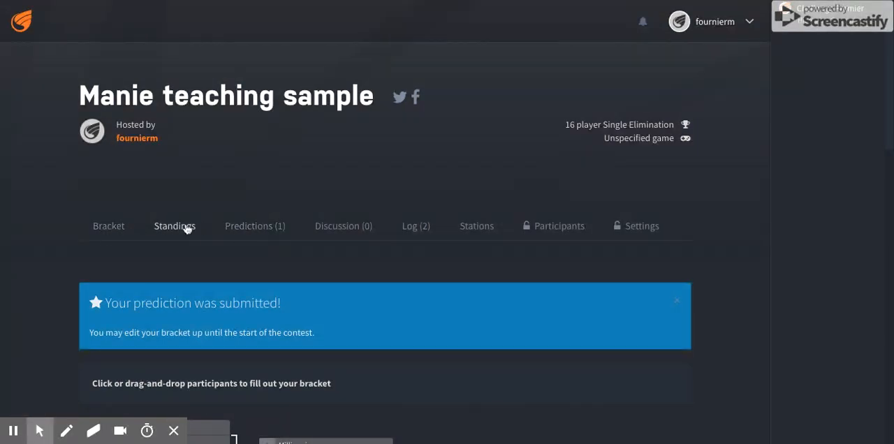
left_click(109, 227)
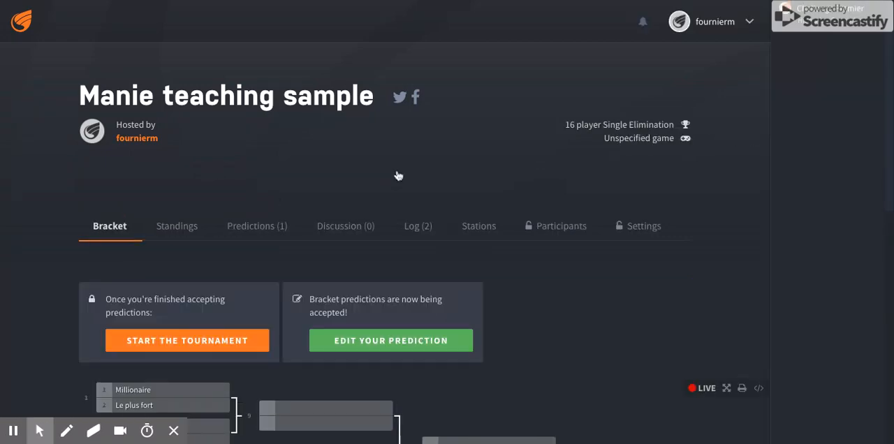
mouse_move(729, 143)
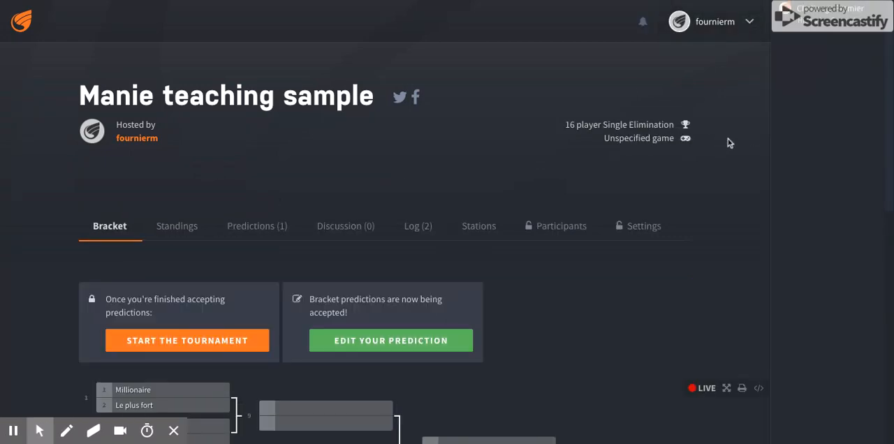
left_click(712, 21)
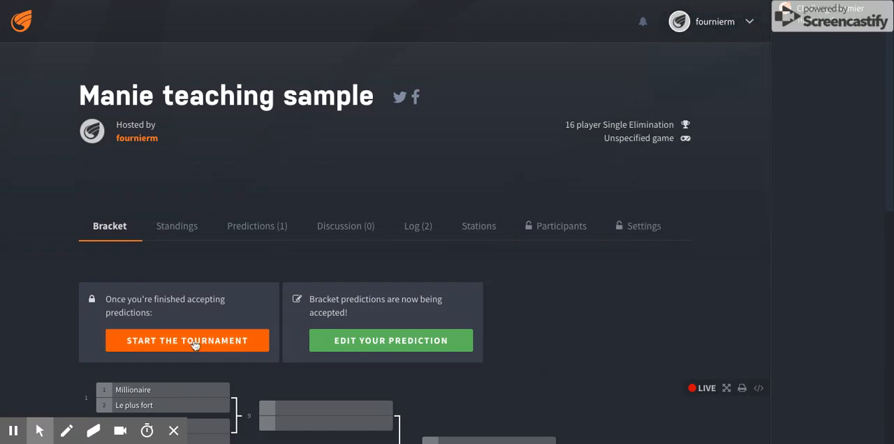
left_click(187, 341)
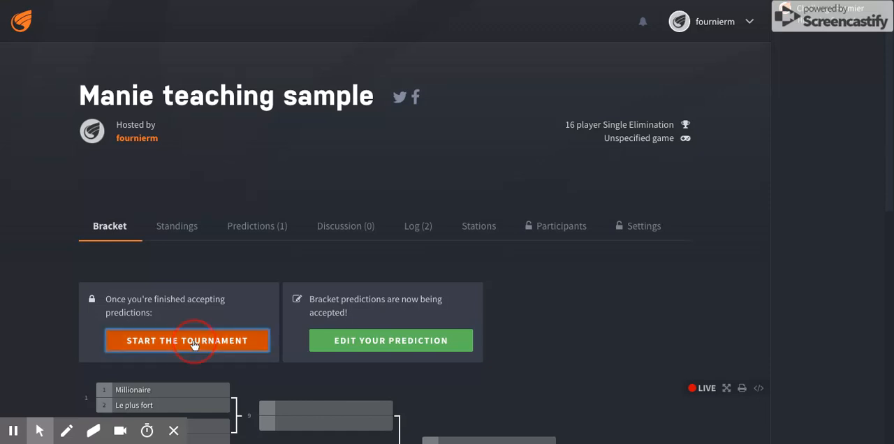
left_click(187, 341)
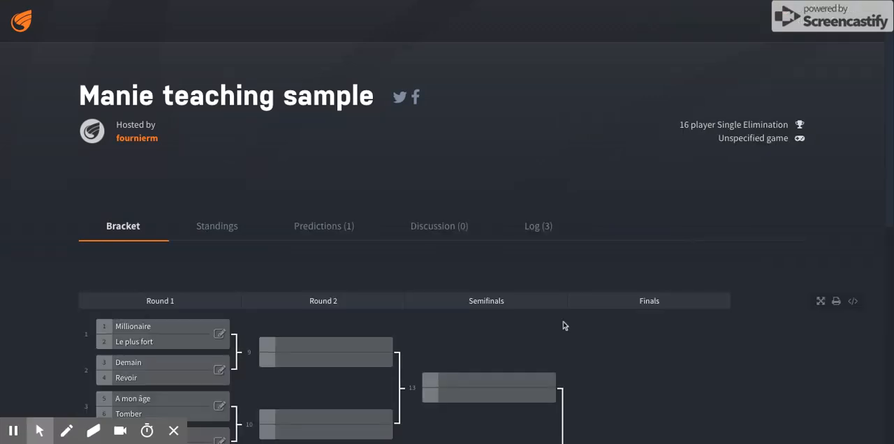
scroll("down", 3)
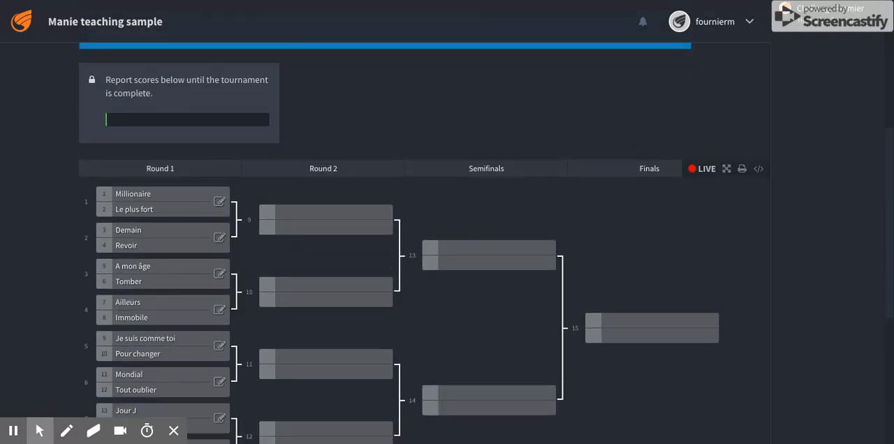
mouse_move(143, 198)
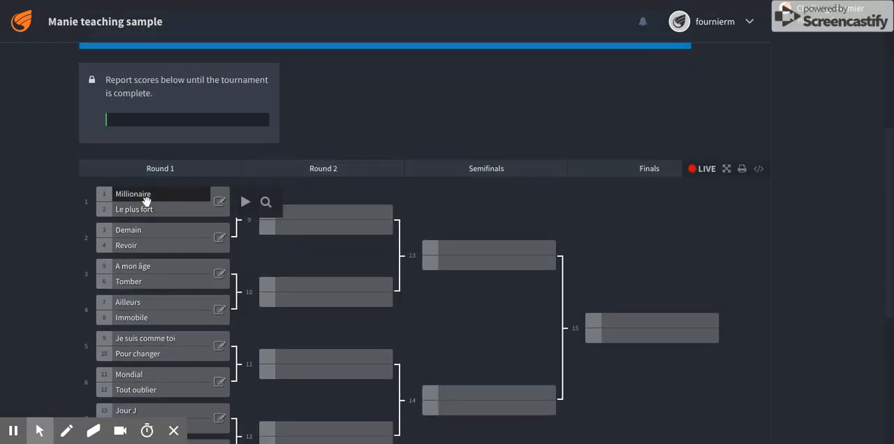
scroll("down", 3)
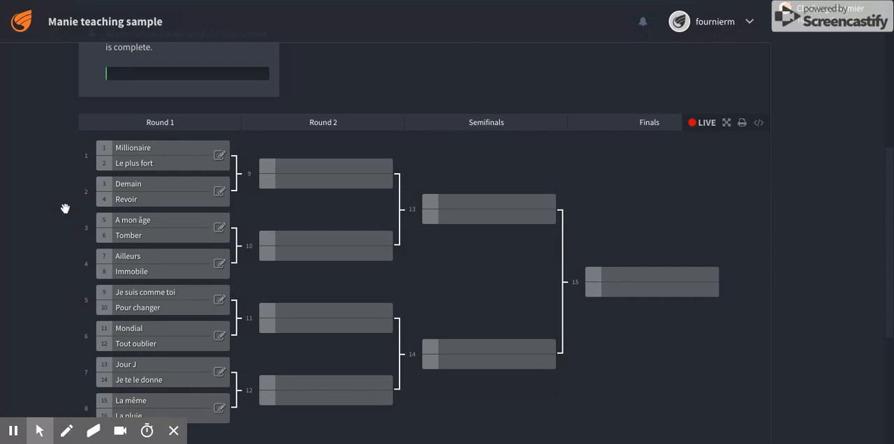
mouse_move(188, 172)
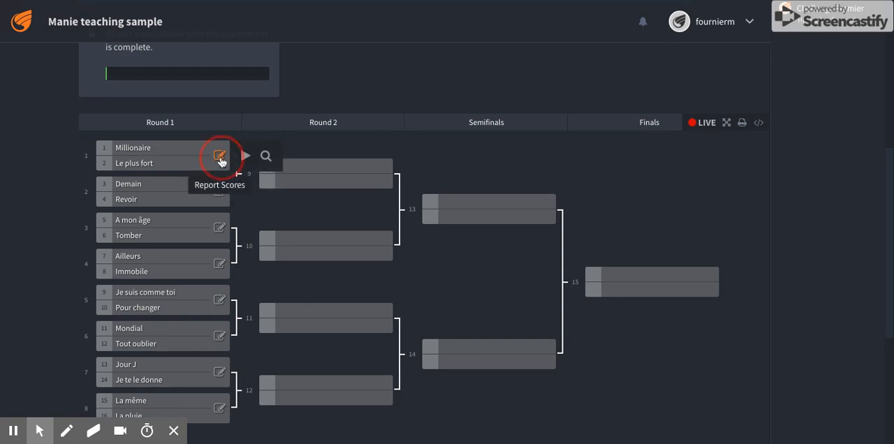
Step: Report match 1 with Millionaire as winner and acknowledge the warning that scores are required
left_click(219, 155)
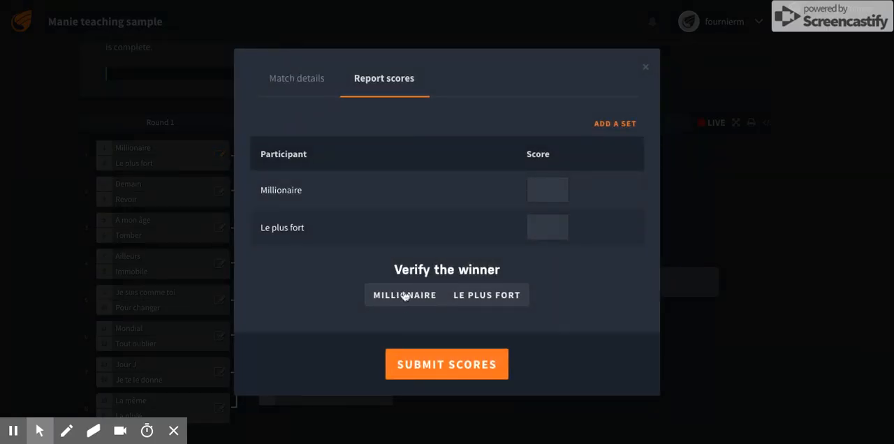
left_click(404, 294)
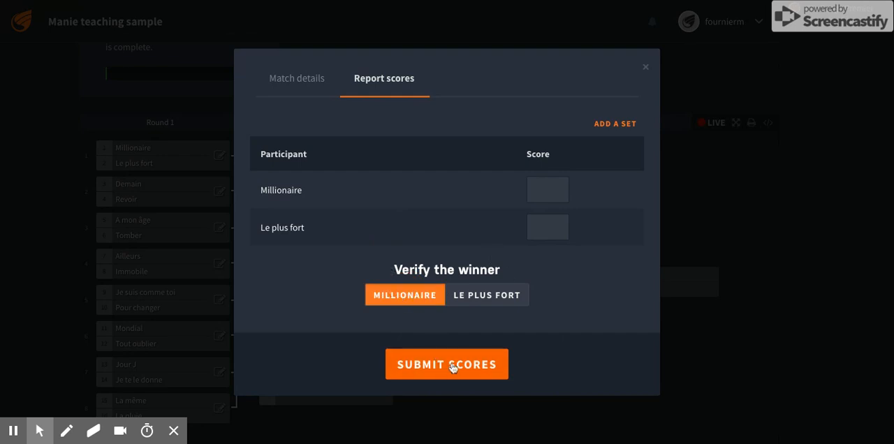
left_click(447, 363)
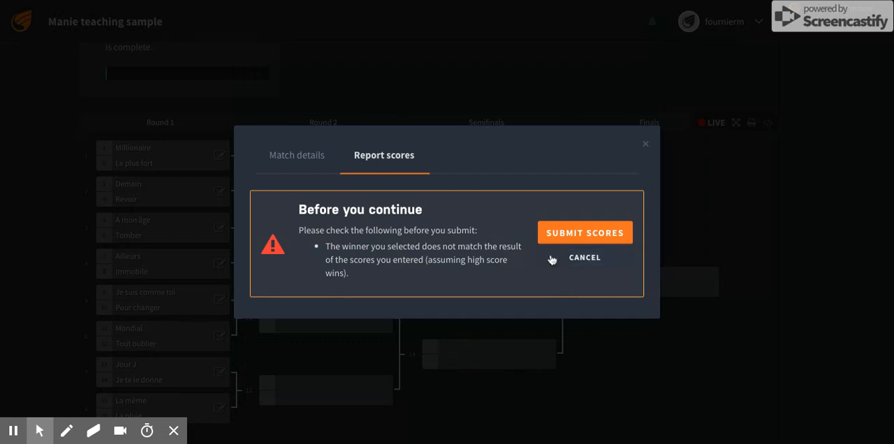
mouse_move(567, 184)
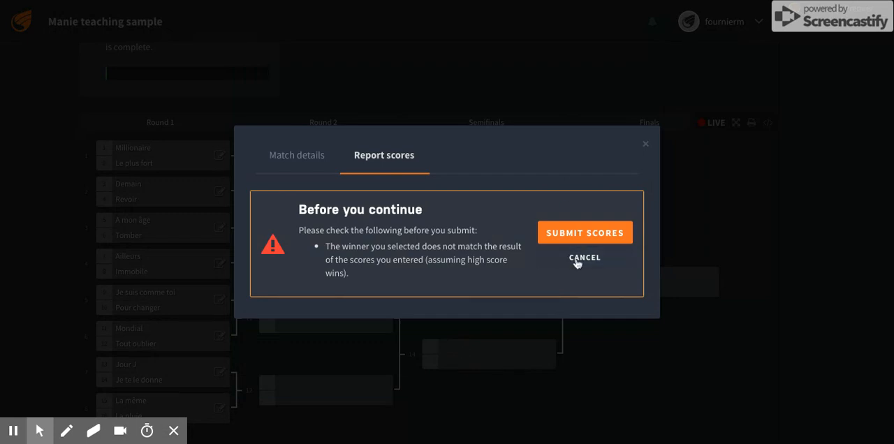
left_click(584, 257)
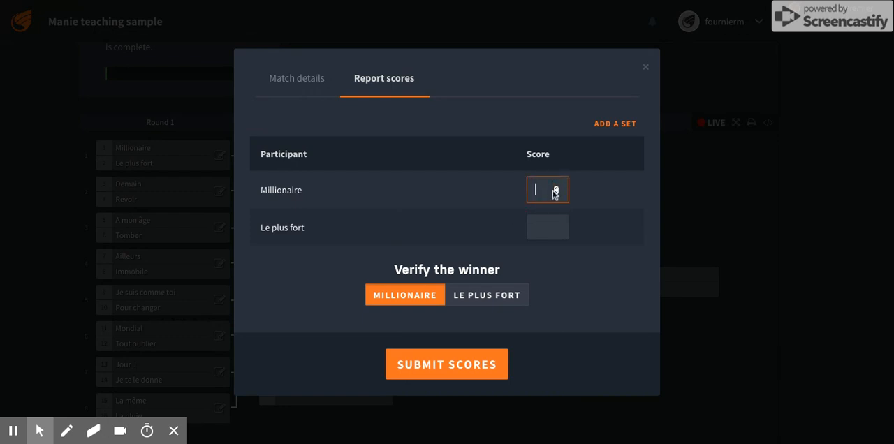
Step: Enter the match scores as 2 to -2 and submit, advancing Millionaire to Round 2
type("-1")
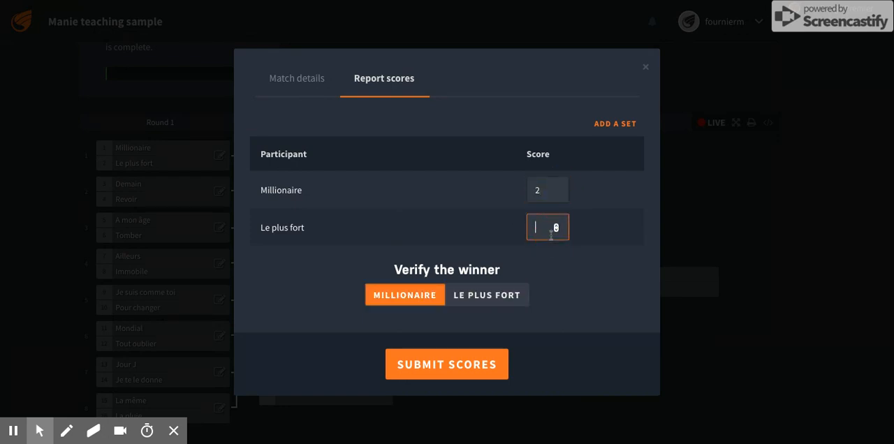
type("-1")
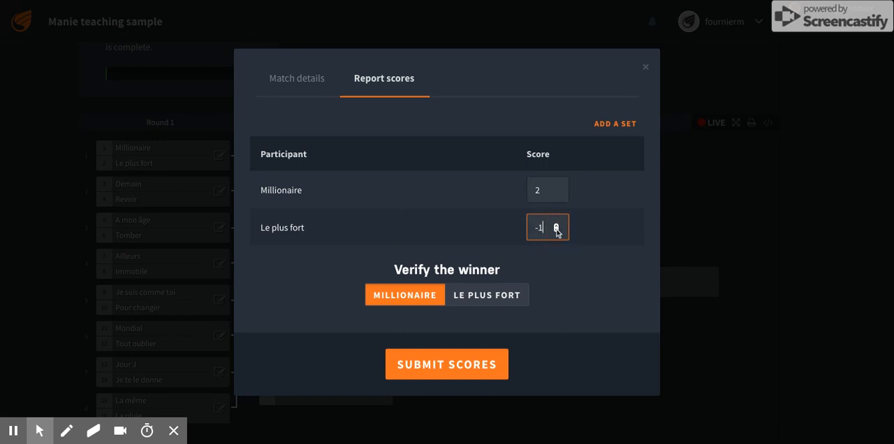
type("2")
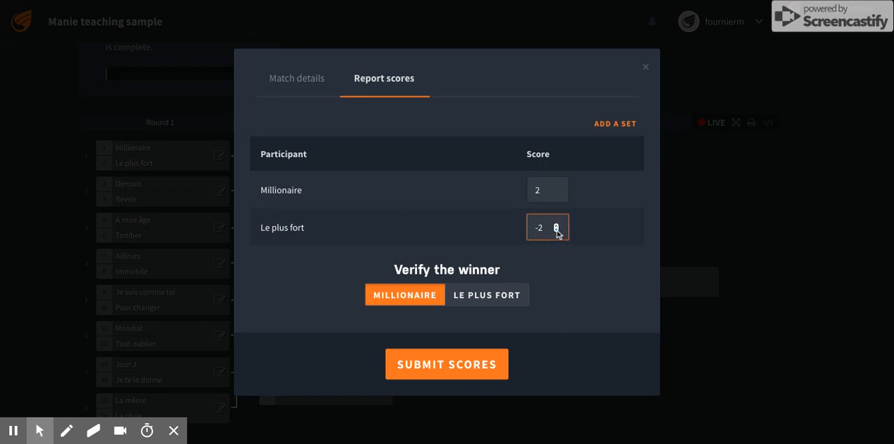
left_click(448, 363)
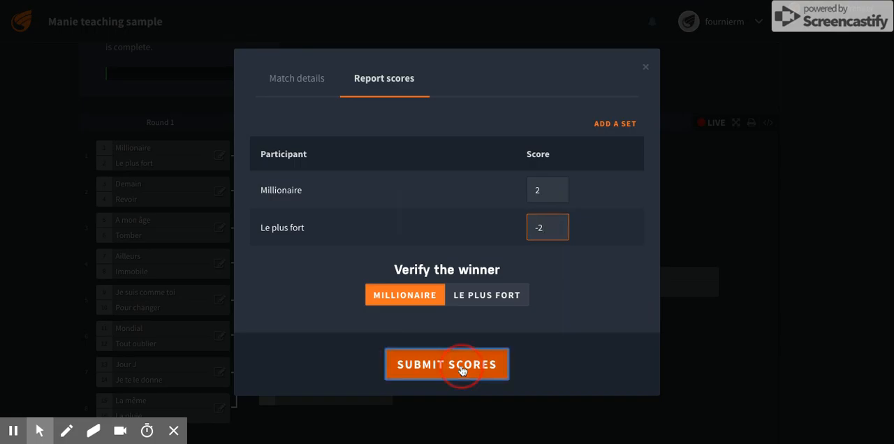
left_click(447, 363)
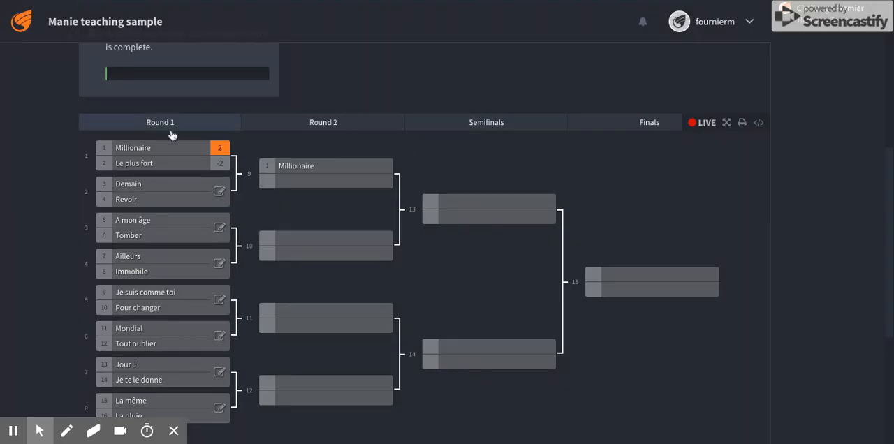
mouse_move(403, 243)
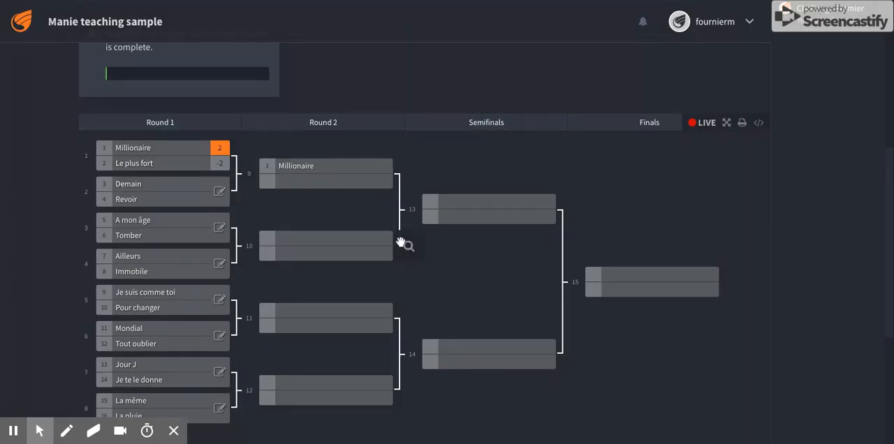
mouse_move(478, 227)
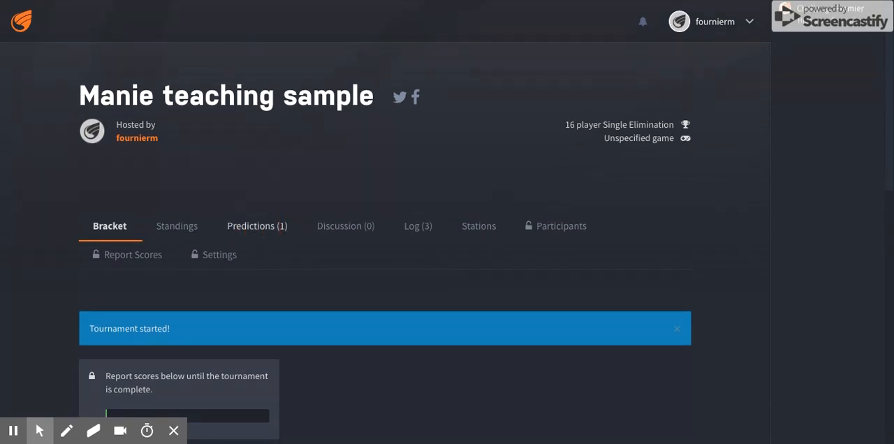
Step: Show the Predictions page with the Student Name entry in the leaderboard, 0 of 15 picks
left_click(257, 227)
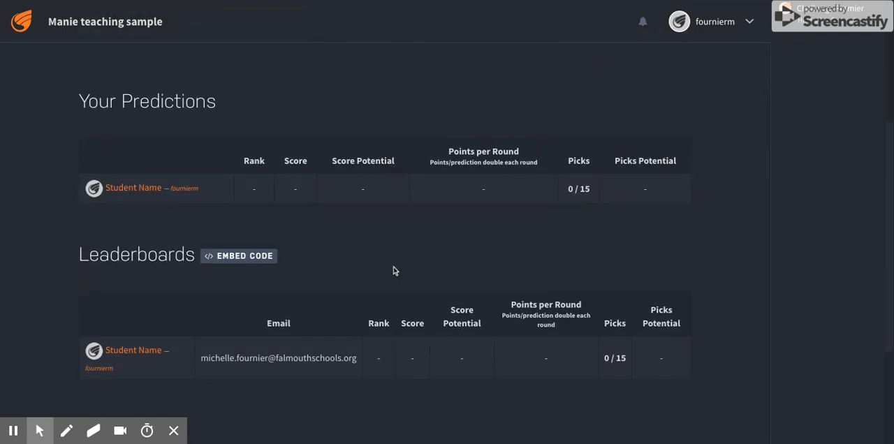
scroll("down", 3)
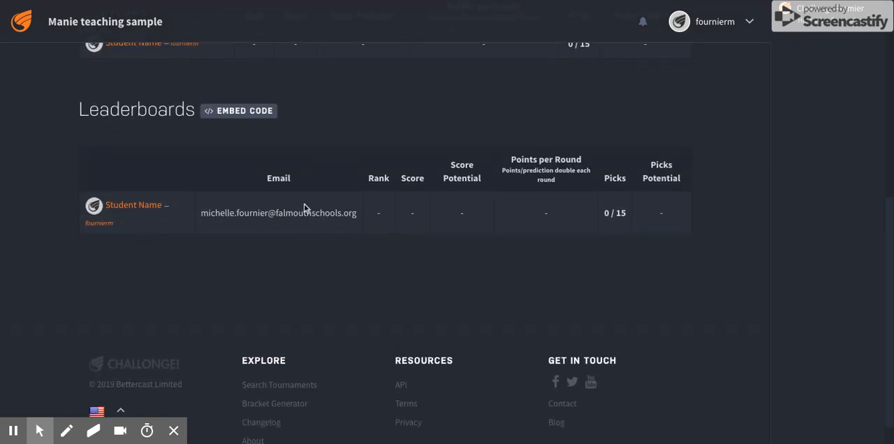
mouse_move(480, 218)
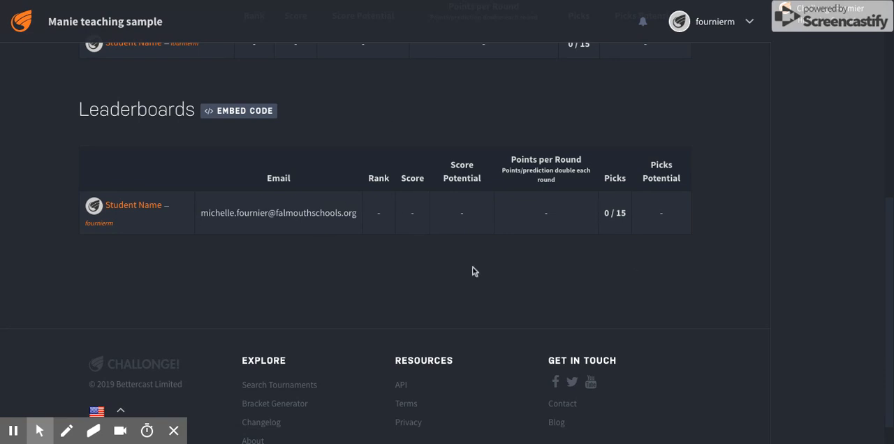
mouse_move(447, 302)
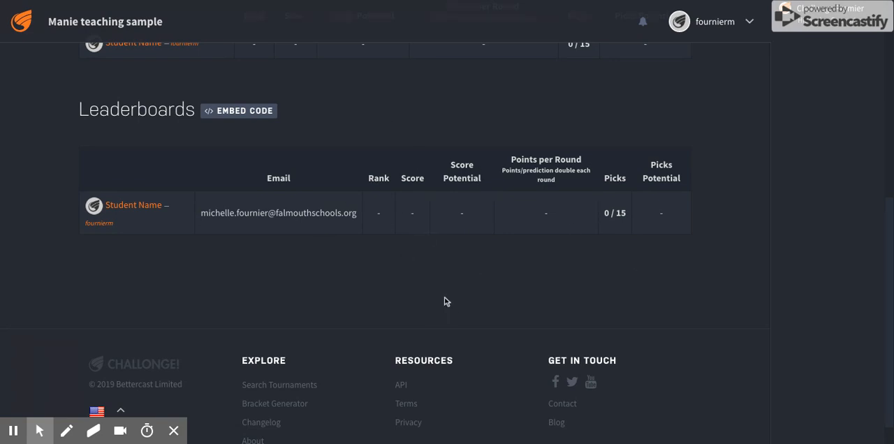
scroll("down", 3)
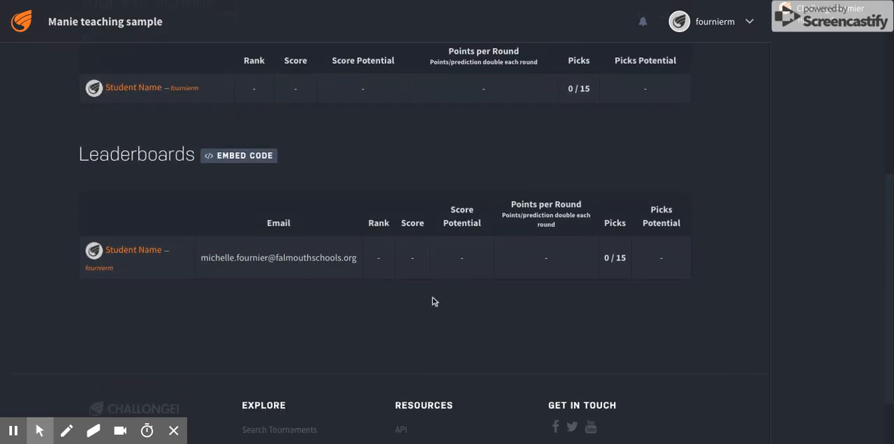
scroll("down", 3)
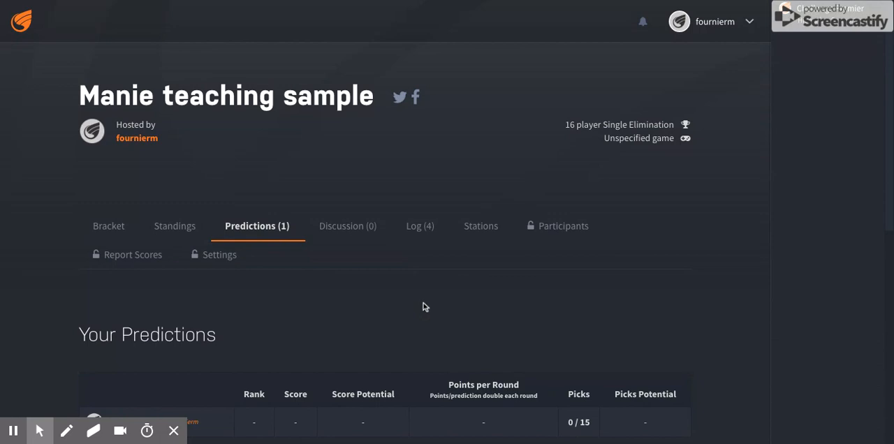
mouse_move(349, 299)
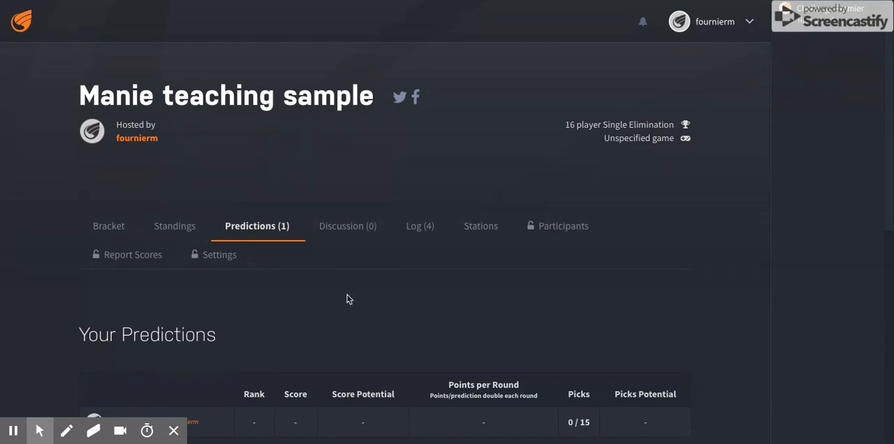
mouse_move(403, 299)
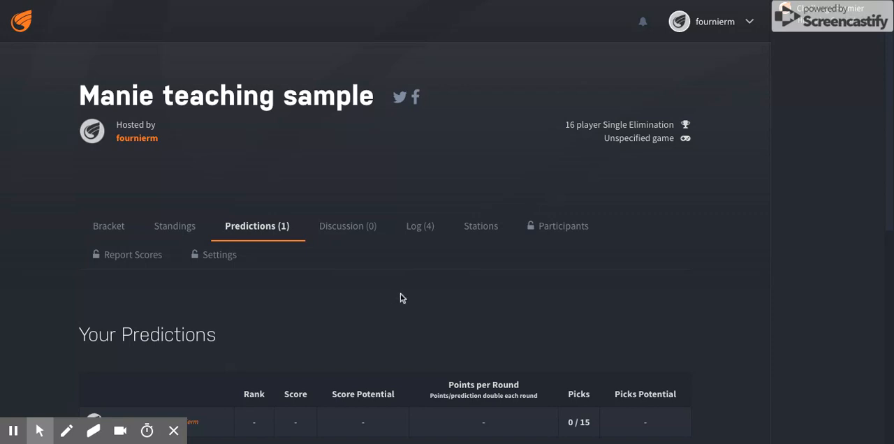